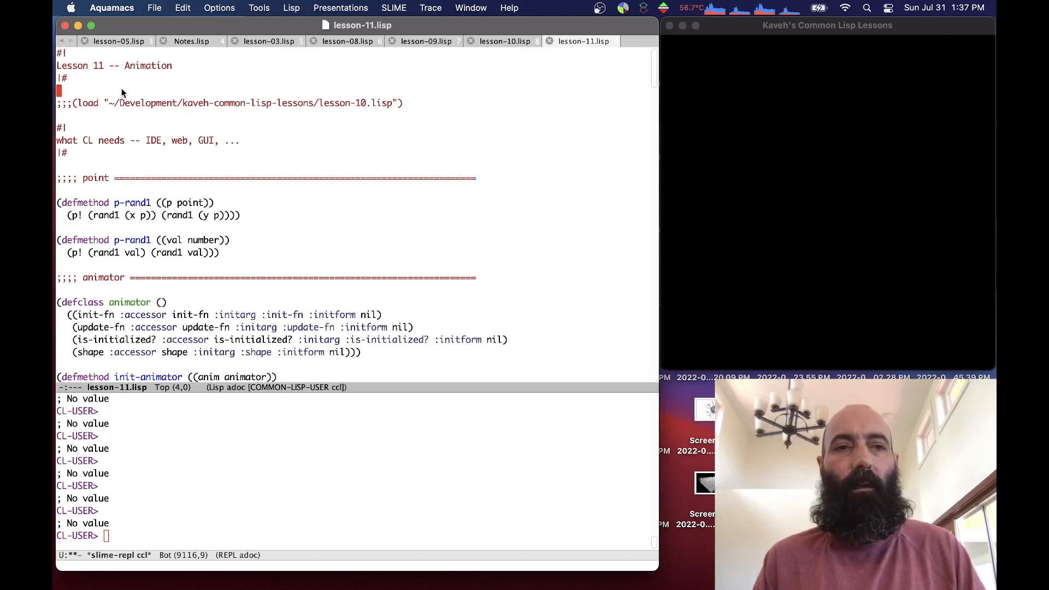
pyautogui.moveTo(114, 101)
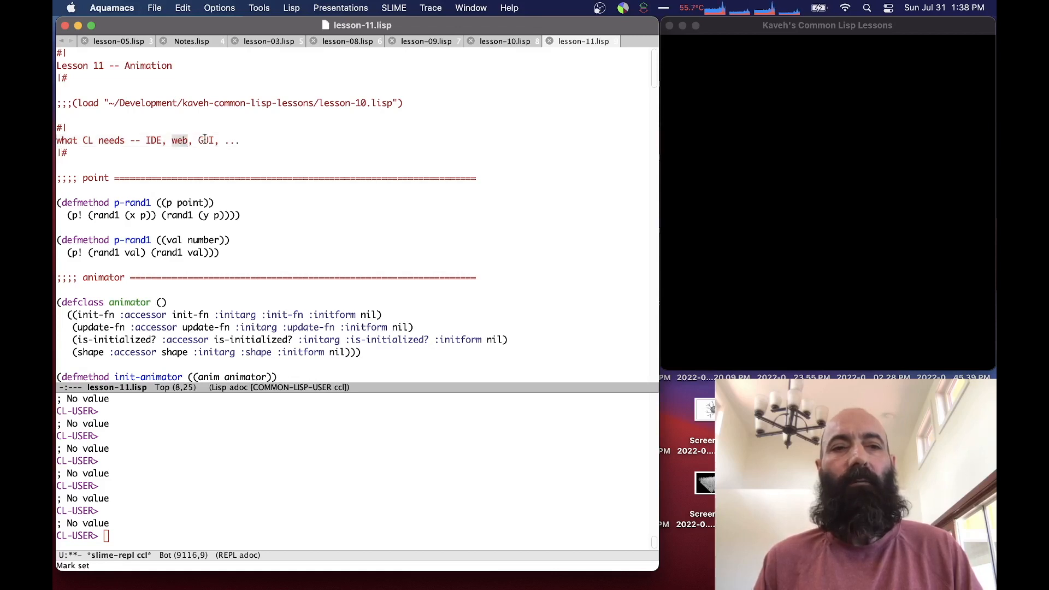
# Step: Compile the point and number versions of the p-rand1 defmethod with C-c C-c
pyautogui.doubleClick(207, 140)
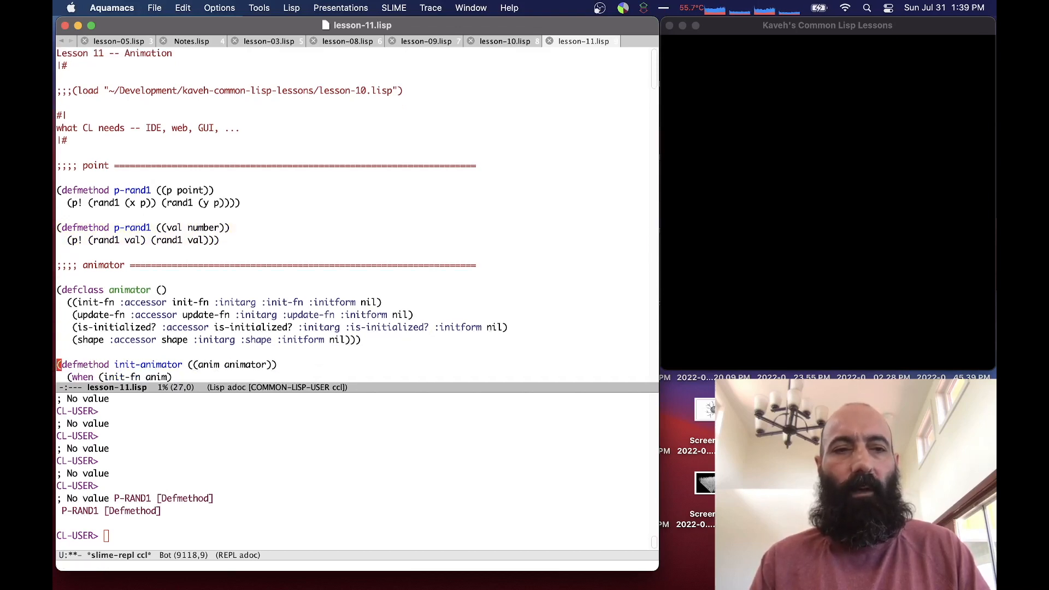
# Step: Compile the animator defclass plus its init-animator and update-animator methods
pyautogui.scroll(-3)
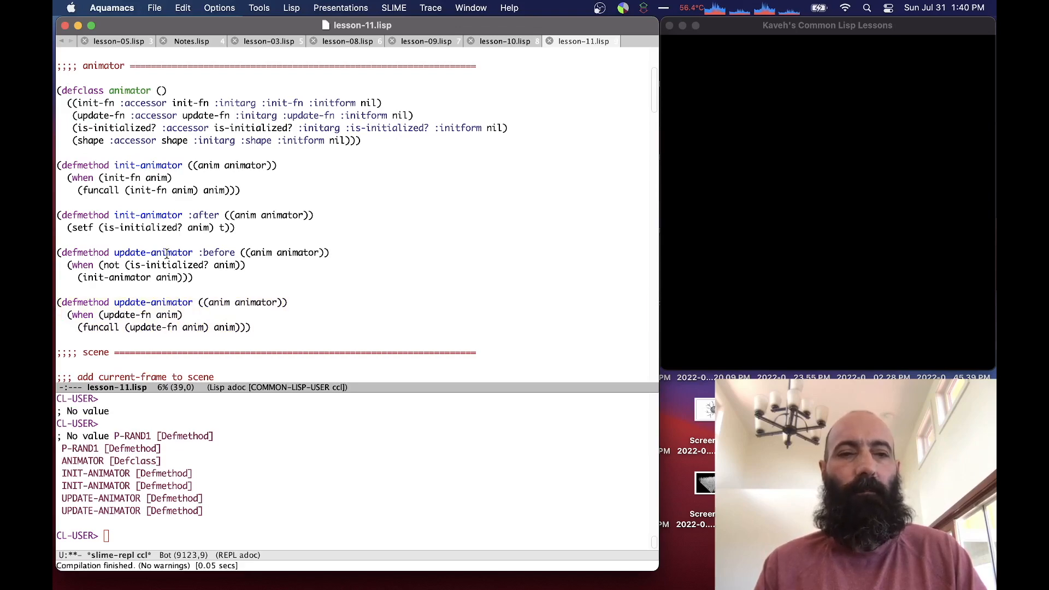
# Step: Insert '&' into the scene comment and compile the scene defclass
pyautogui.scroll(-3)
pyautogui.write(' animators')
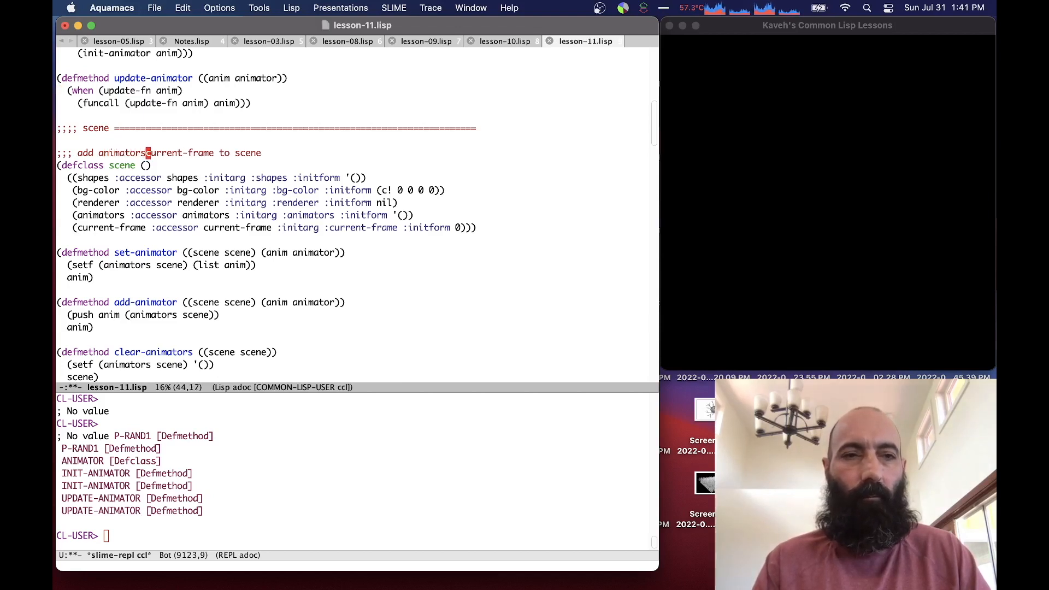
pyautogui.write('&')
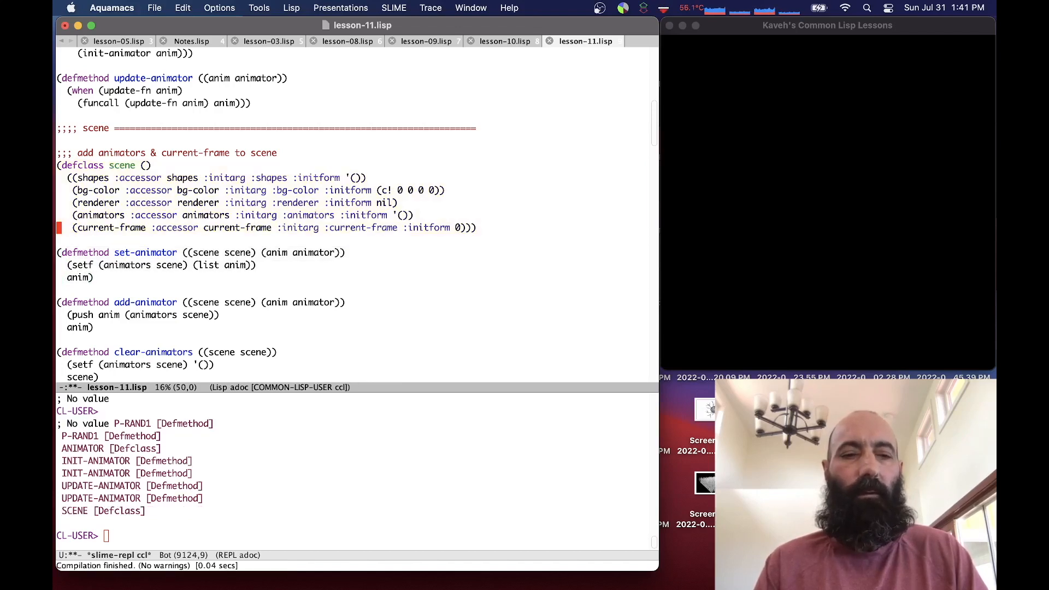
# Step: Compile set-animator, add-animator, clear-animators, init-scene and update-scene one by one
pyautogui.click(201, 265)
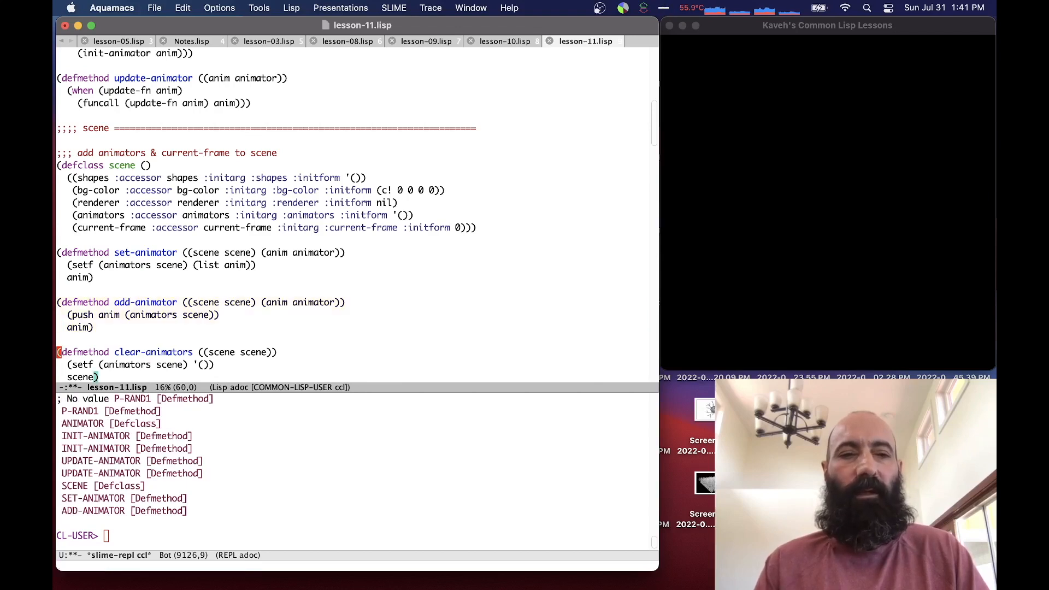
pyautogui.scroll(-3)
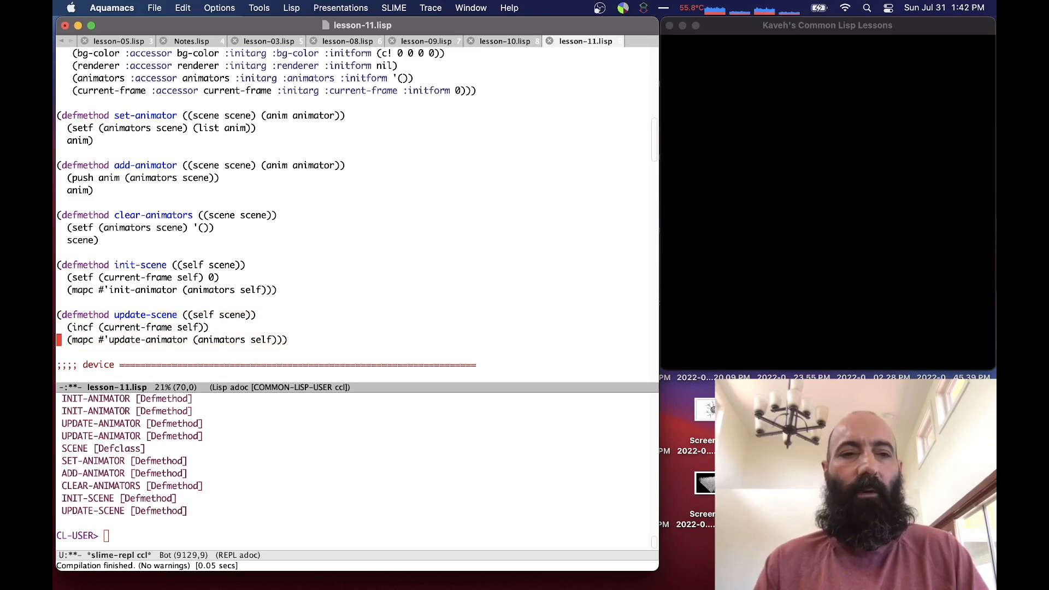
# Step: Compile the keyDown event handler into the running Lisp, reaching the test view refresh code
pyautogui.scroll(-3)
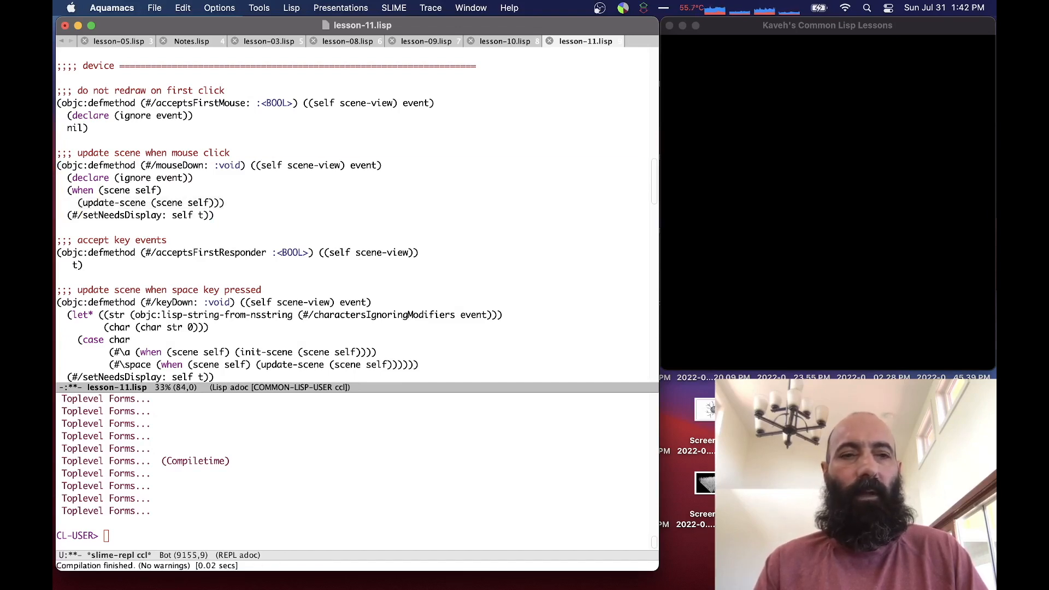
pyautogui.click(79, 265)
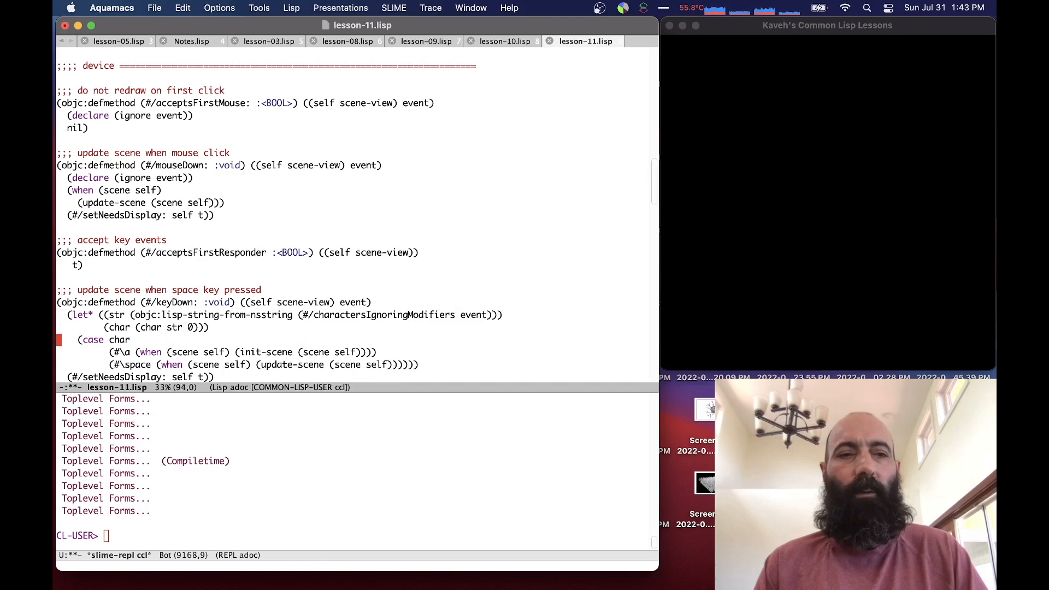
pyautogui.scroll(-3)
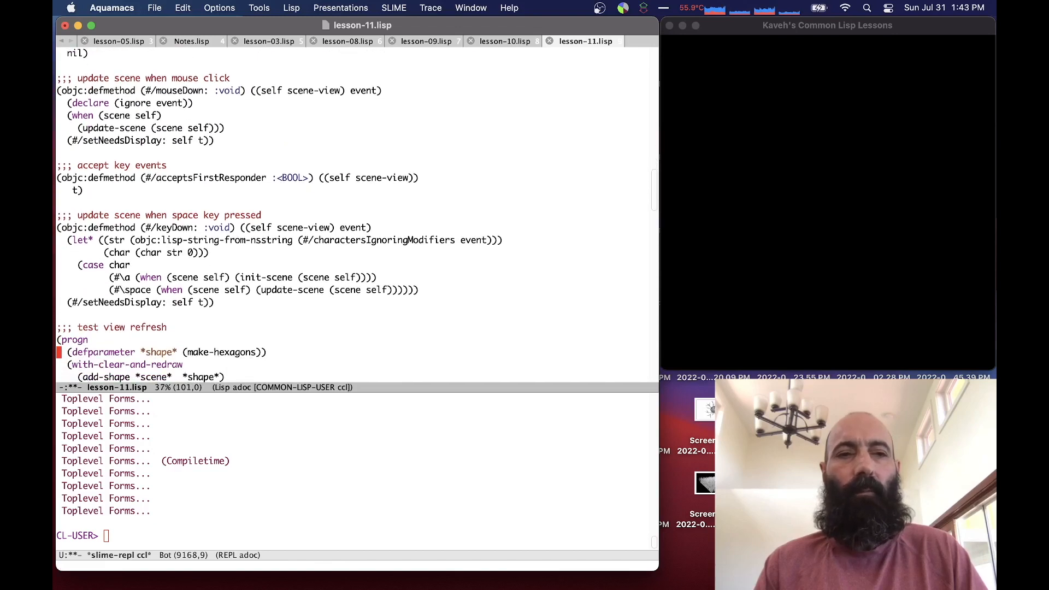
pyautogui.click(74, 252)
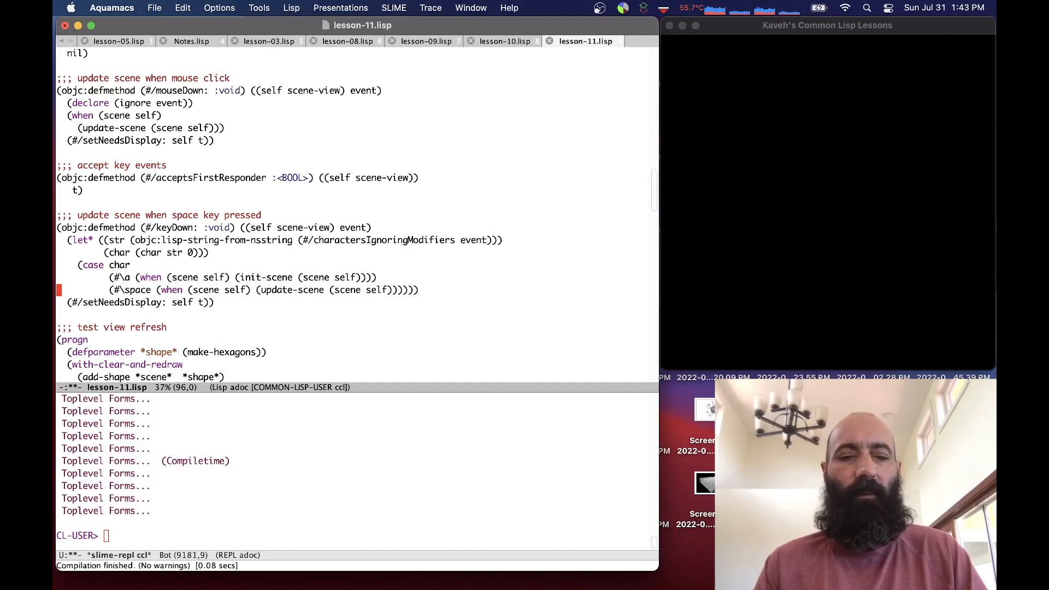
pyautogui.scroll(-3)
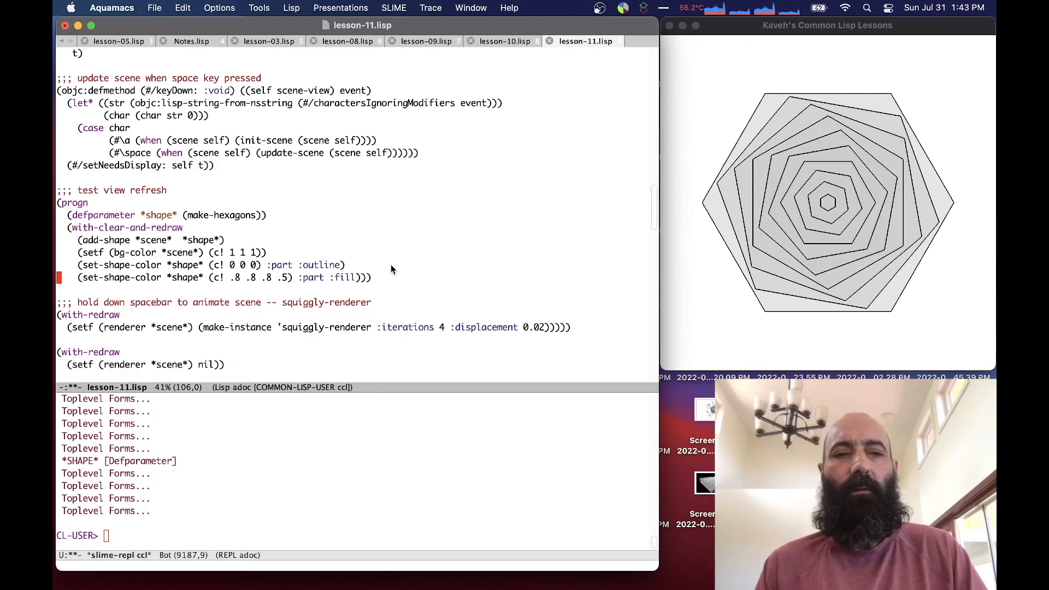
# Step: Evaluate the test view refresh progn with C-M-x to define *shape* and redraw hexagons
pyautogui.scroll(-3)
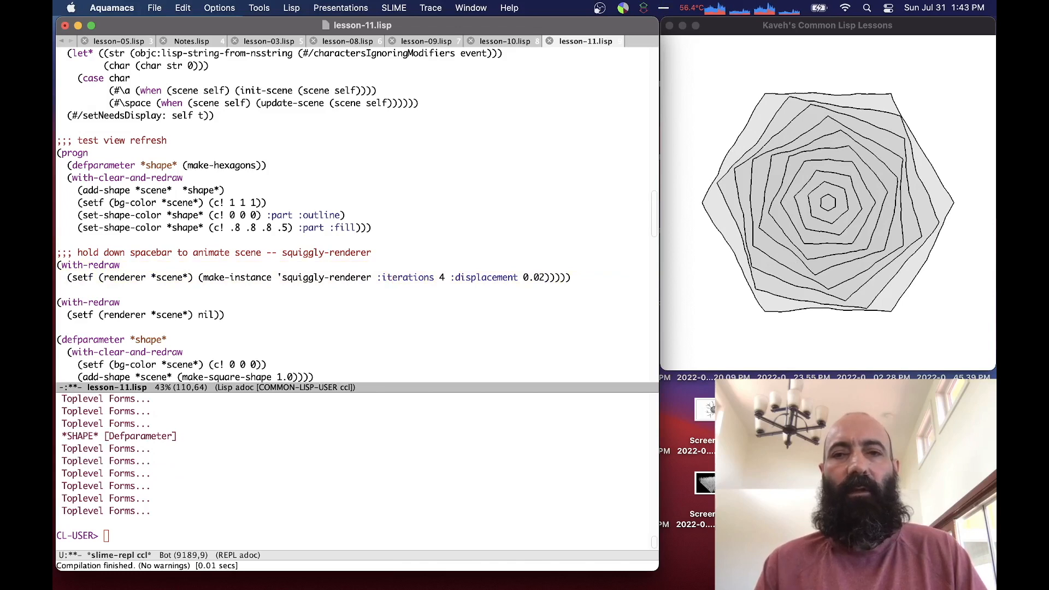
pyautogui.moveTo(733, 264)
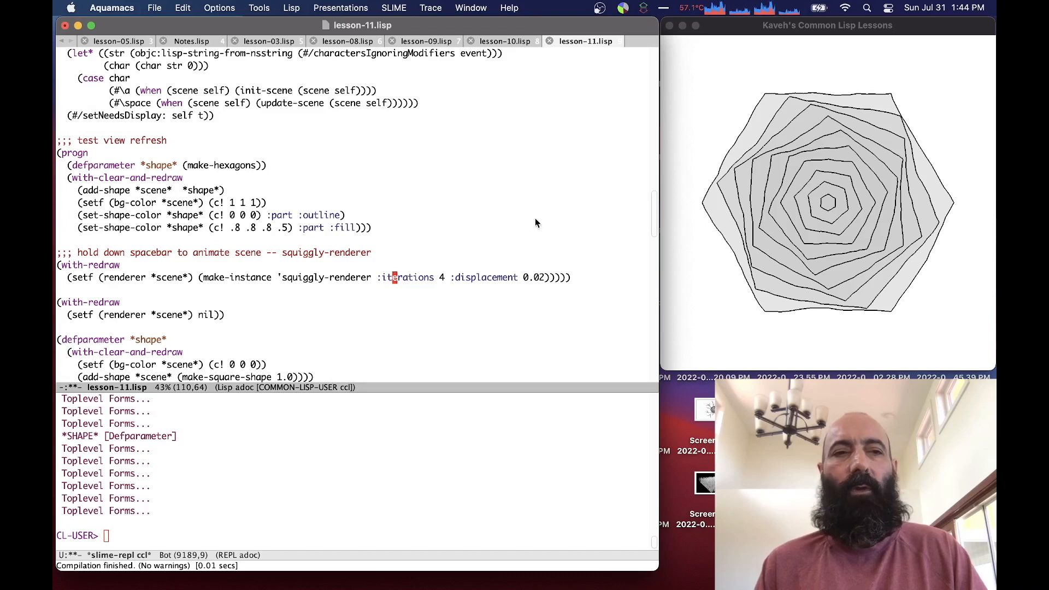
pyautogui.moveTo(380, 104)
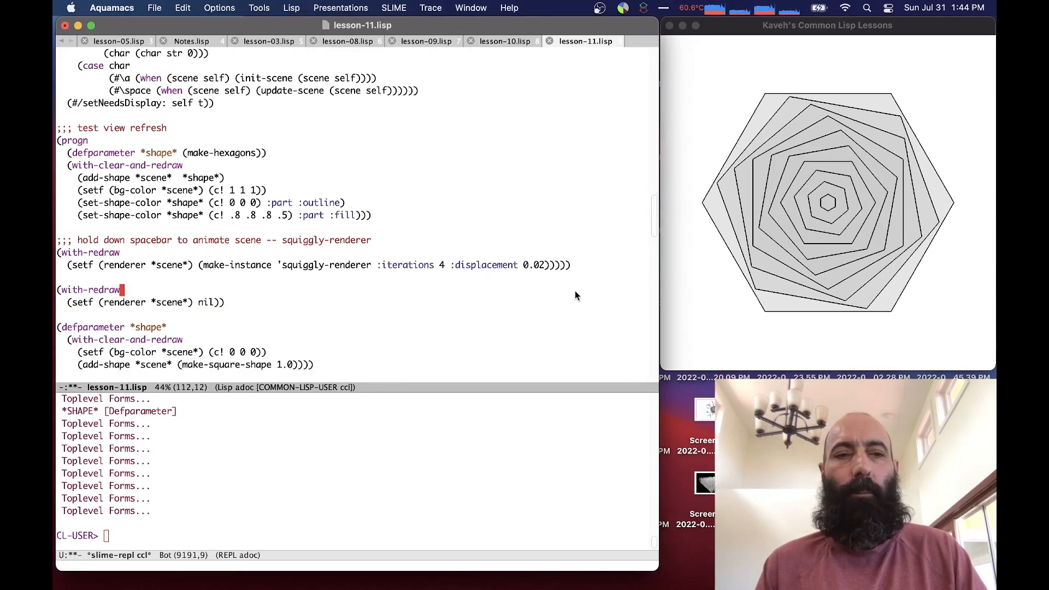
# Step: Evaluate the *shape* defparameter using make-square-shape to show a white-outlined square
pyautogui.scroll(-3)
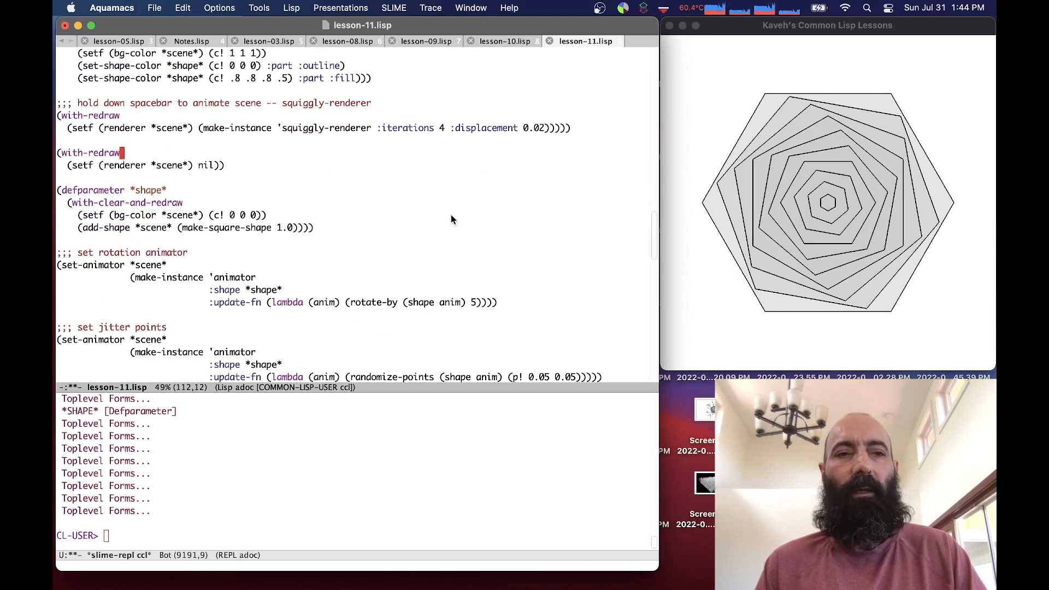
pyautogui.click(266, 215)
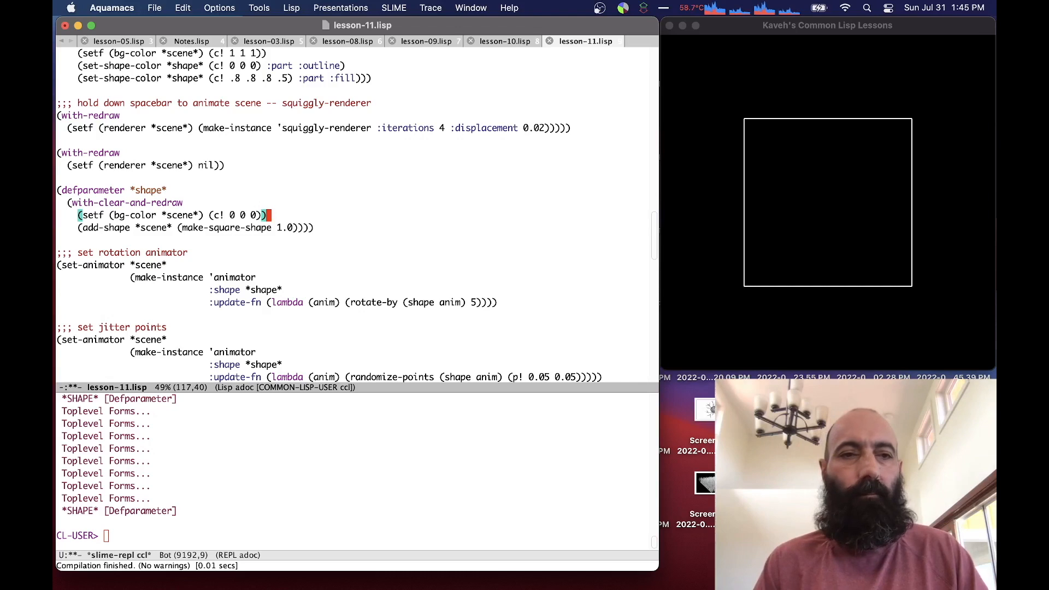
pyautogui.scroll(-3)
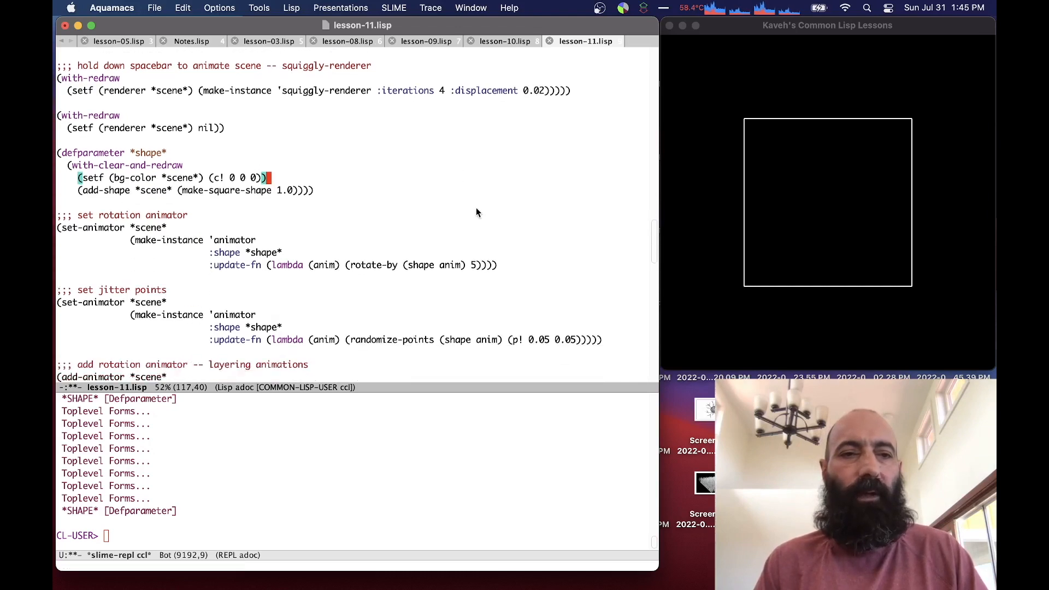
# Step: Evaluate the set rotation animator form with C-x C-e to tilt the square
pyautogui.scroll(3)
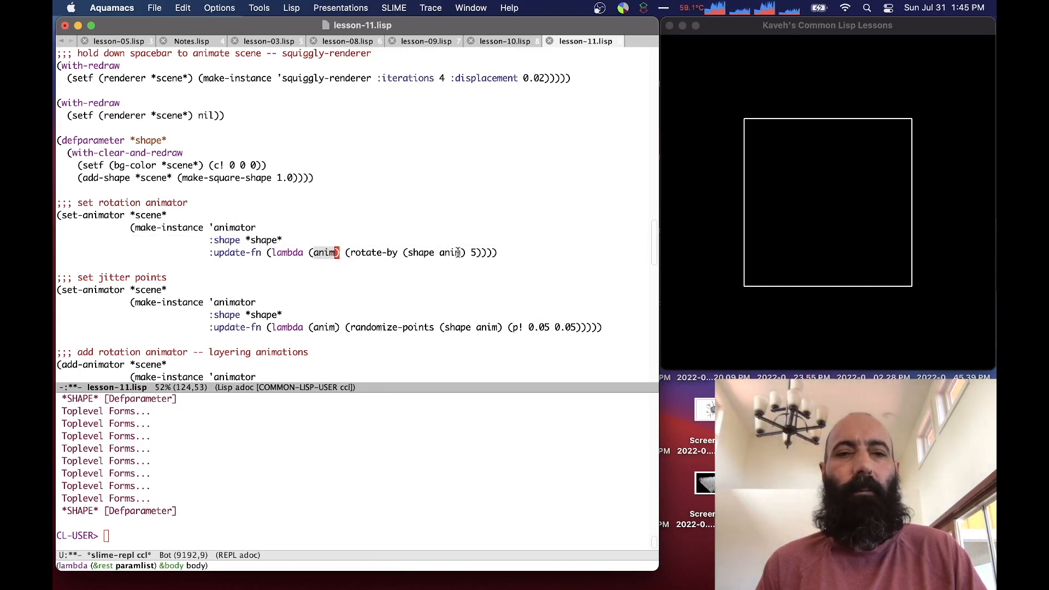
pyautogui.moveTo(500, 256)
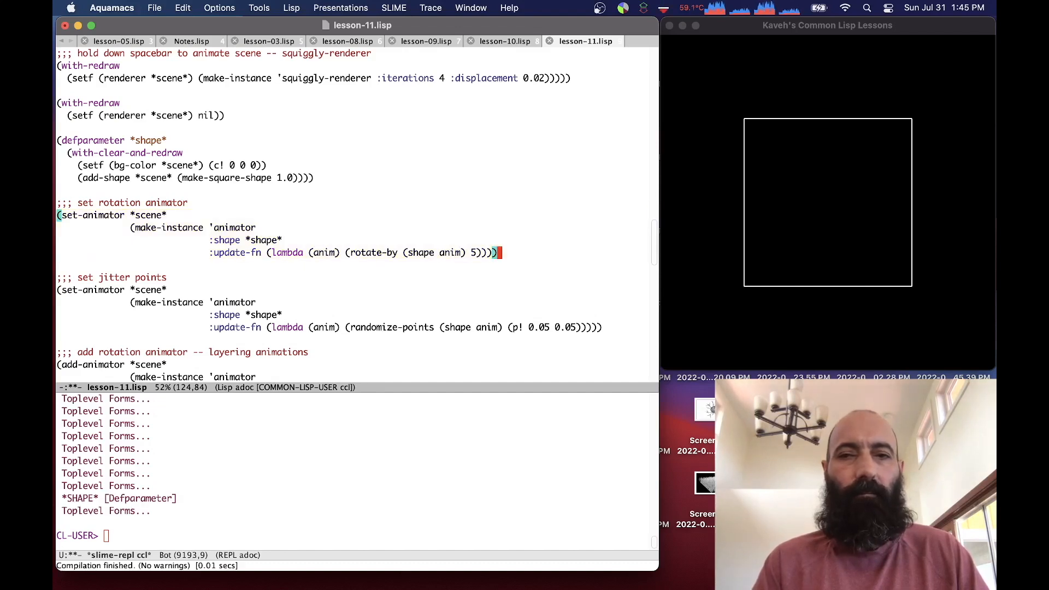
pyautogui.moveTo(716, 305)
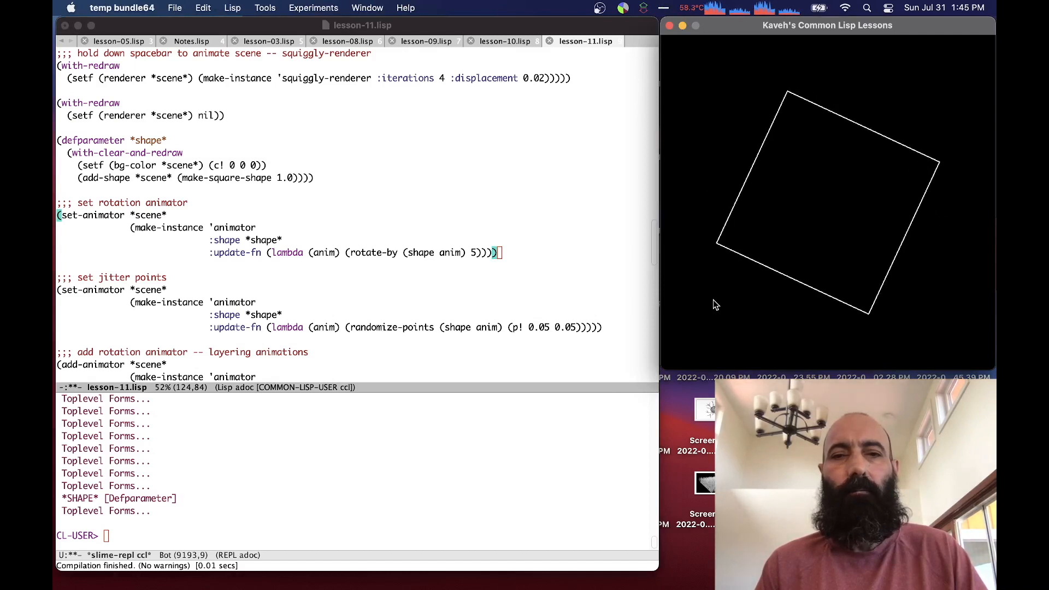
pyautogui.moveTo(596, 306)
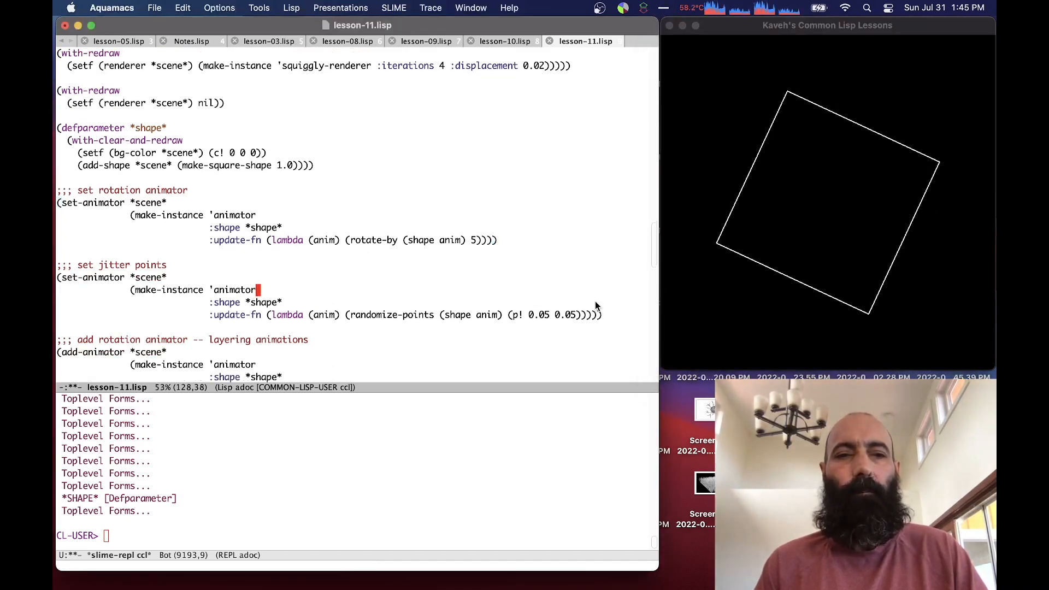
# Step: Evaluate the set jitter-points animator form to distort the square
pyautogui.scroll(-3)
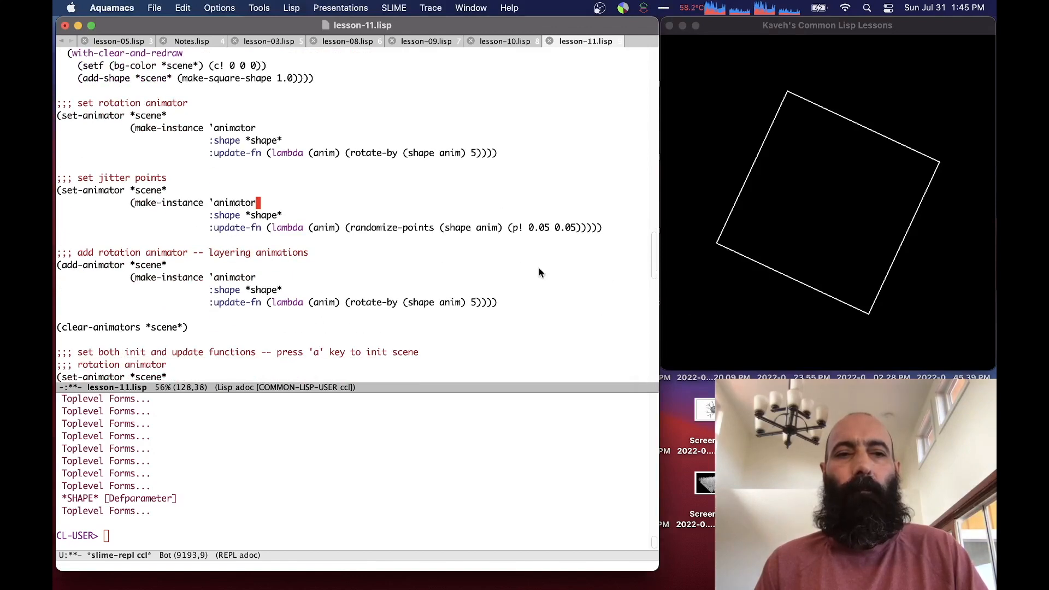
pyautogui.moveTo(417, 227)
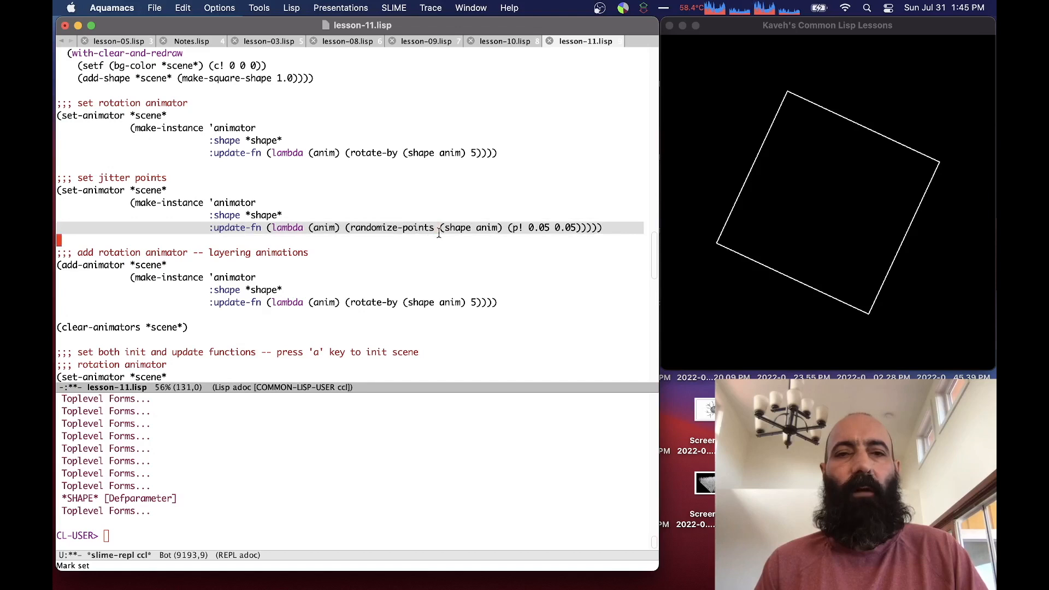
pyautogui.moveTo(448, 219)
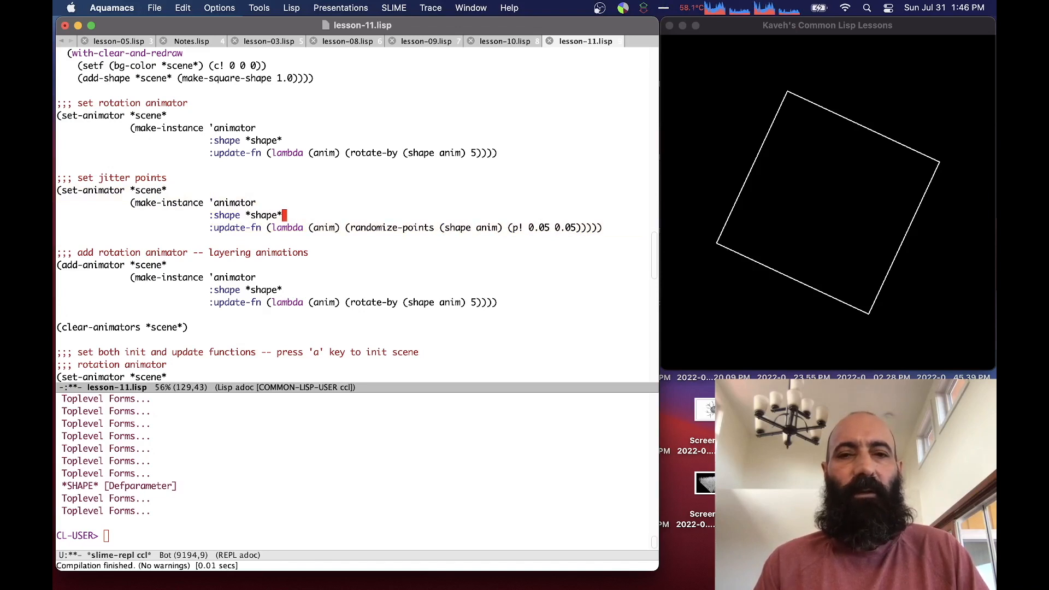
pyautogui.moveTo(702, 272)
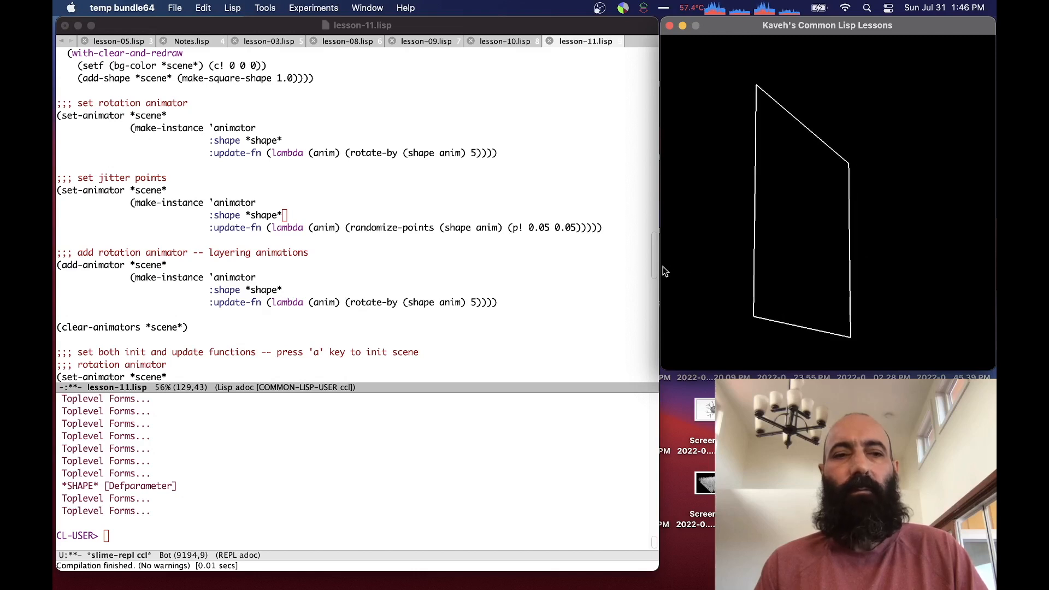
pyautogui.moveTo(623, 271)
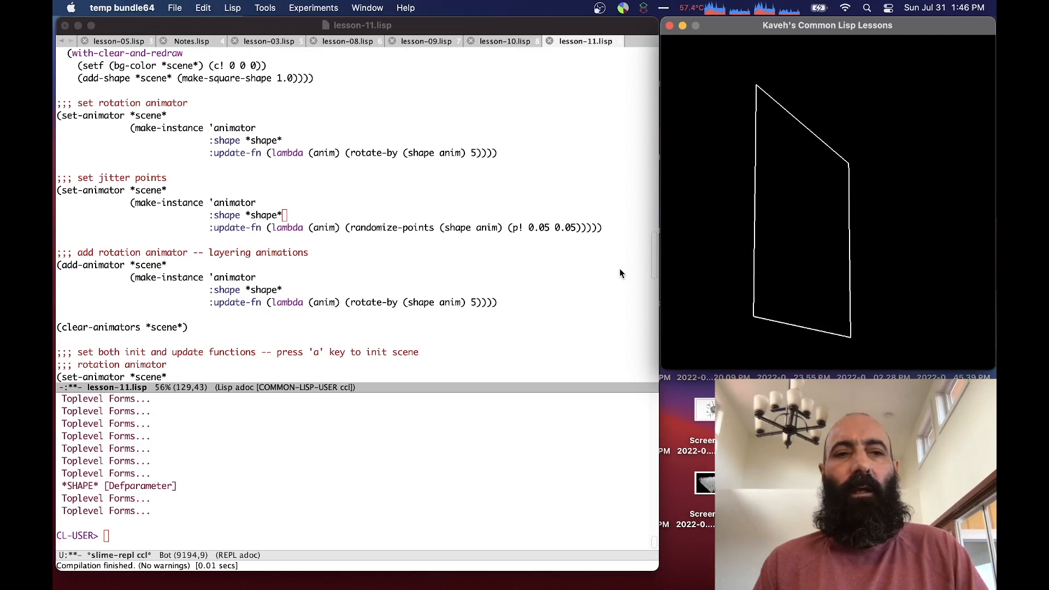
pyautogui.moveTo(578, 261)
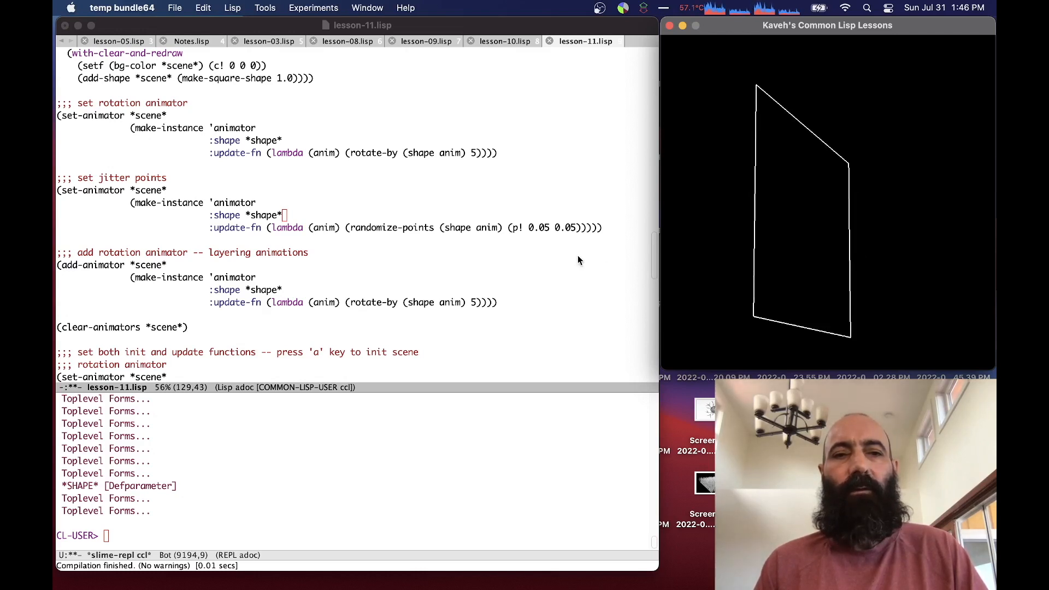
pyautogui.moveTo(364, 257)
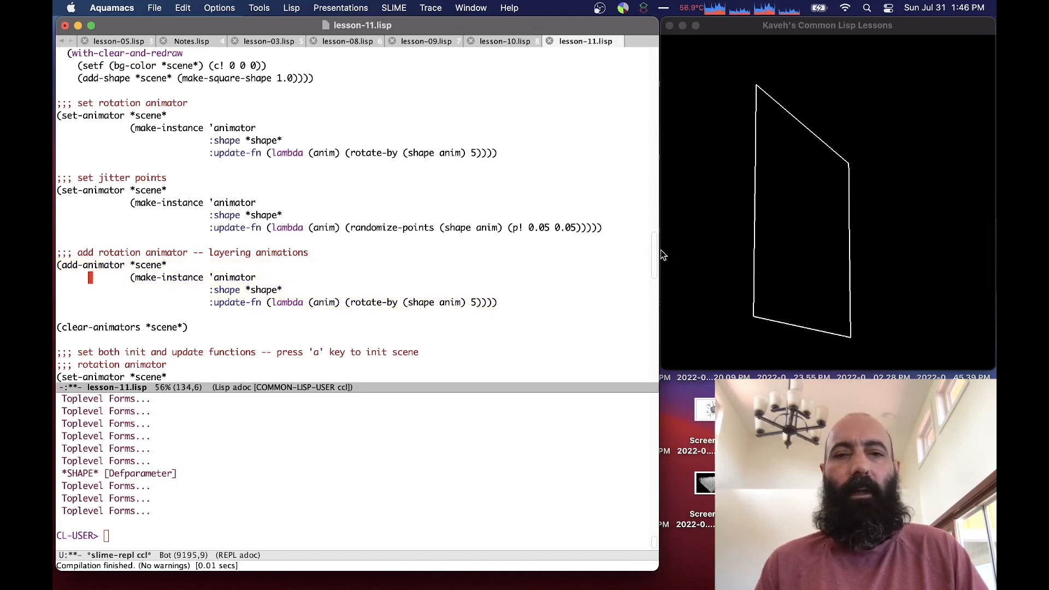
pyautogui.moveTo(307, 302)
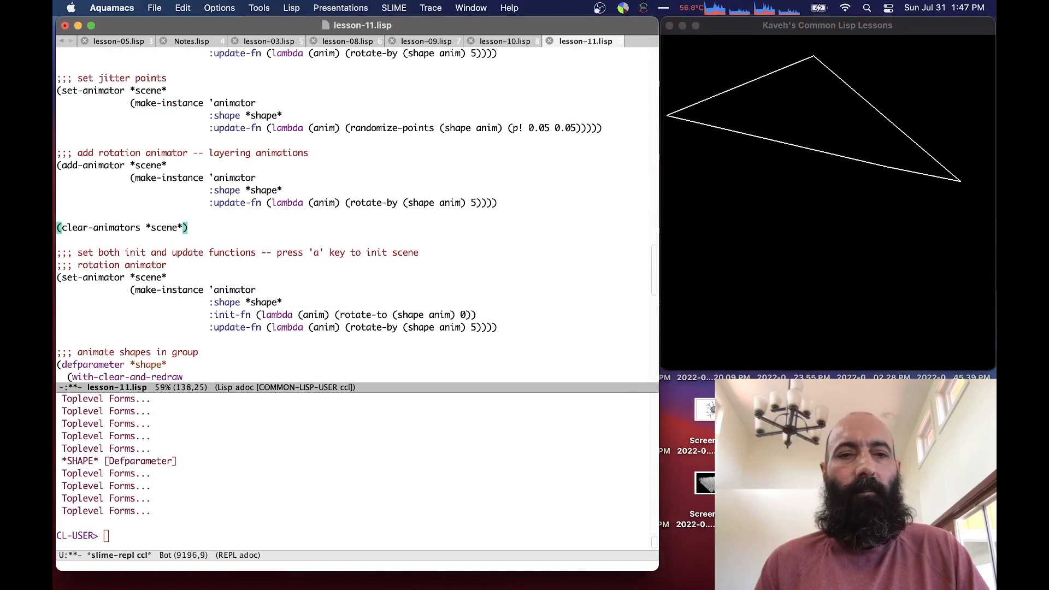
pyautogui.moveTo(525, 295)
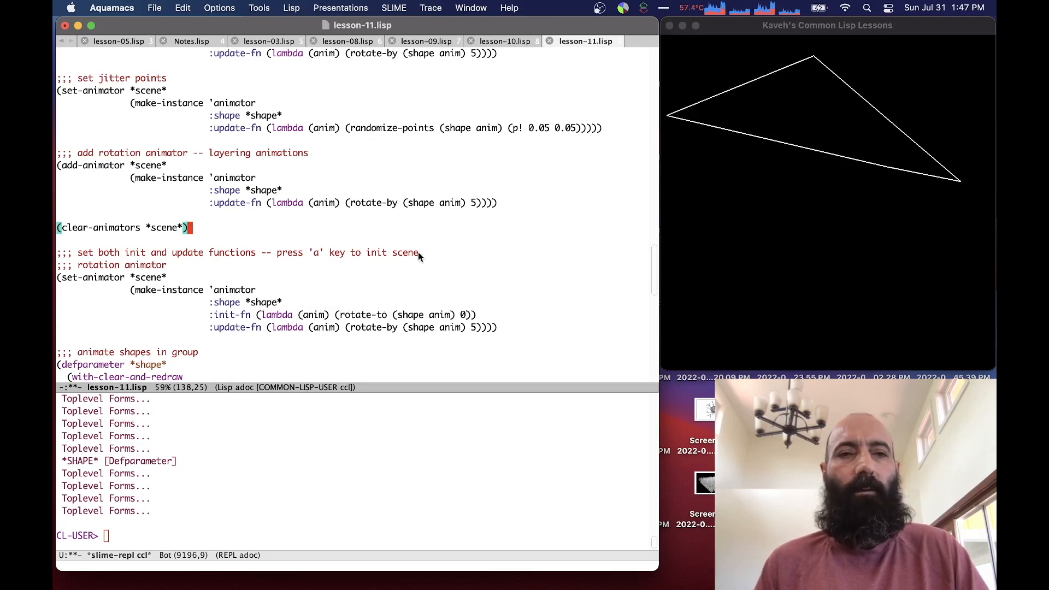
# Step: Re-evaluate *shape* upright and set a rotation animator whose :init-fn resets rotation to zero
pyautogui.scroll(3)
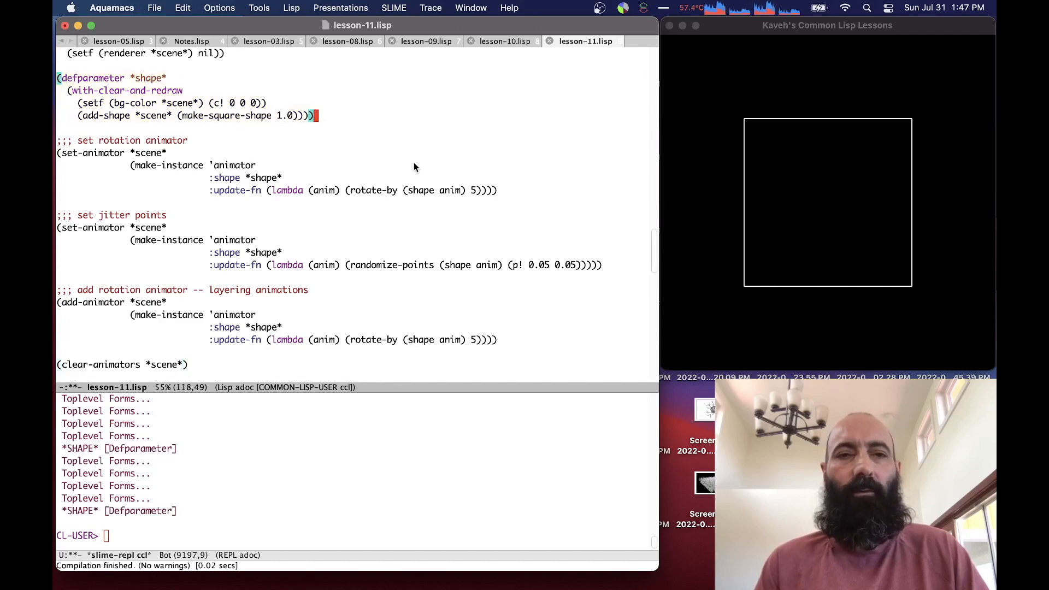
pyautogui.scroll(-3)
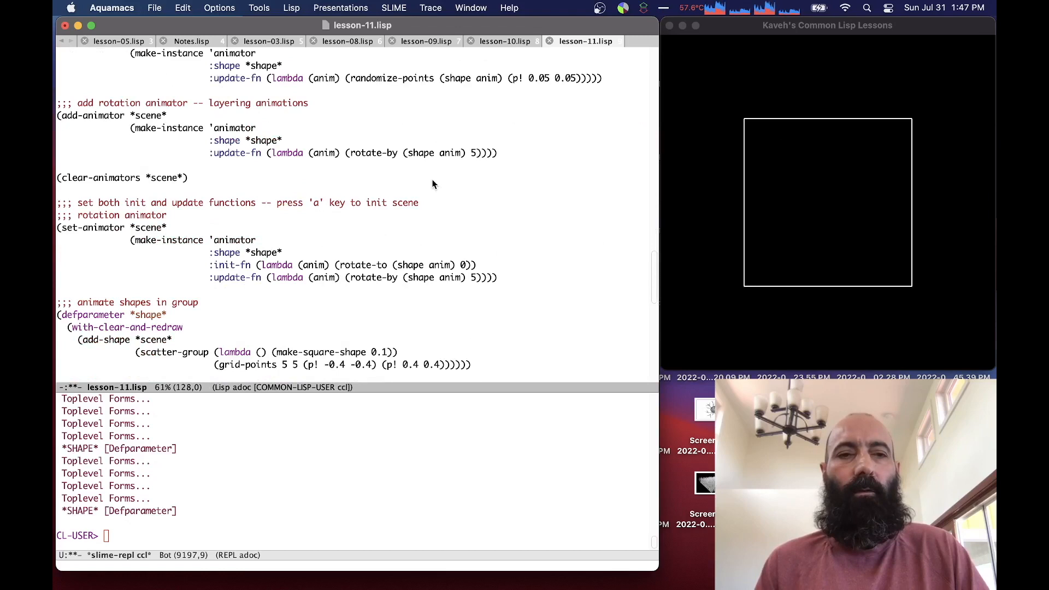
pyautogui.moveTo(424, 233)
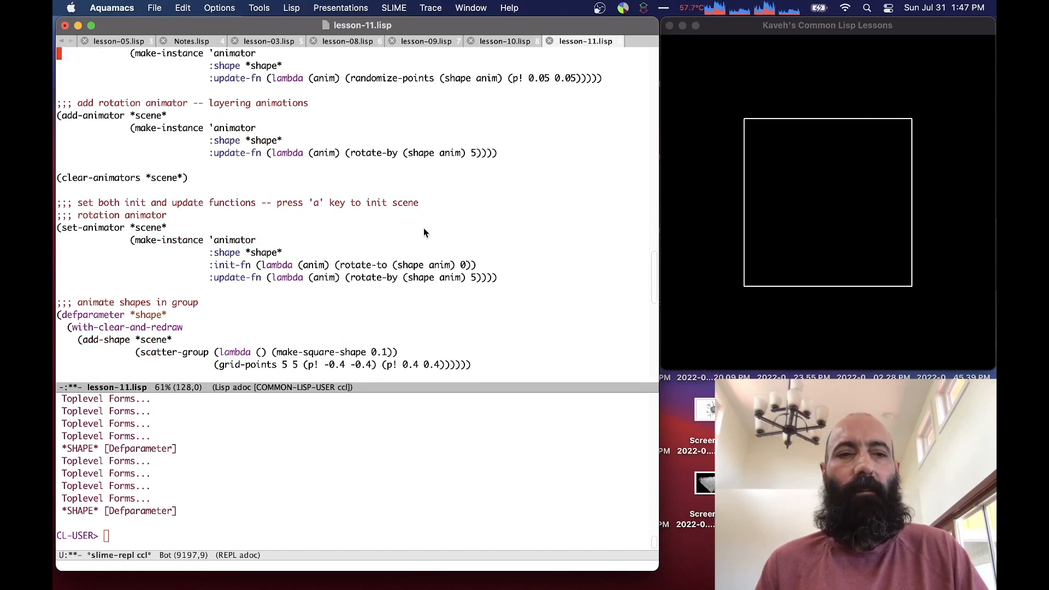
pyautogui.moveTo(393, 264)
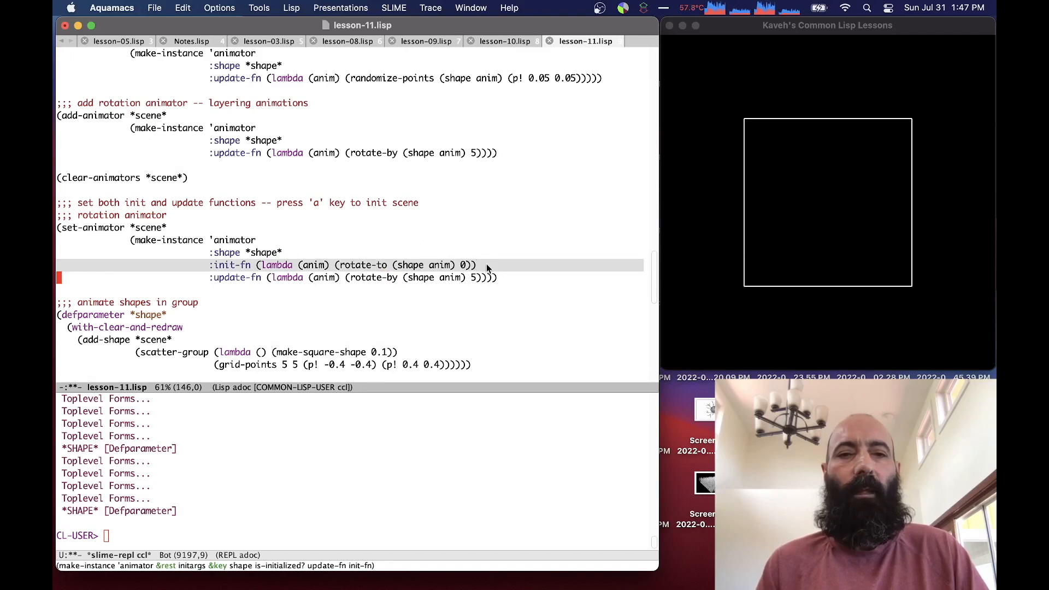
pyautogui.press('ctrl+c ctrl+c')
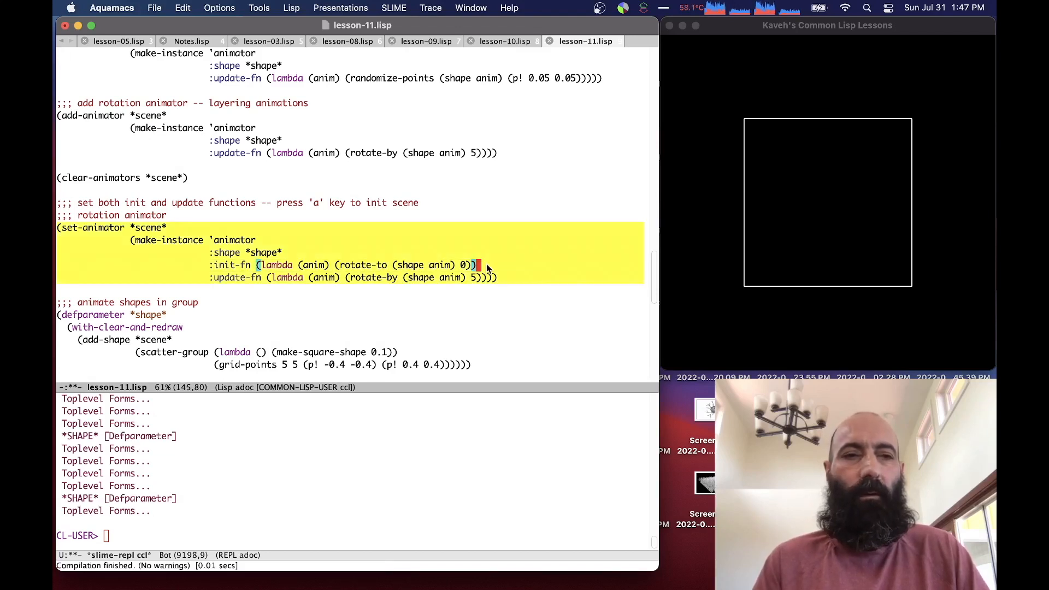
pyautogui.click(718, 278)
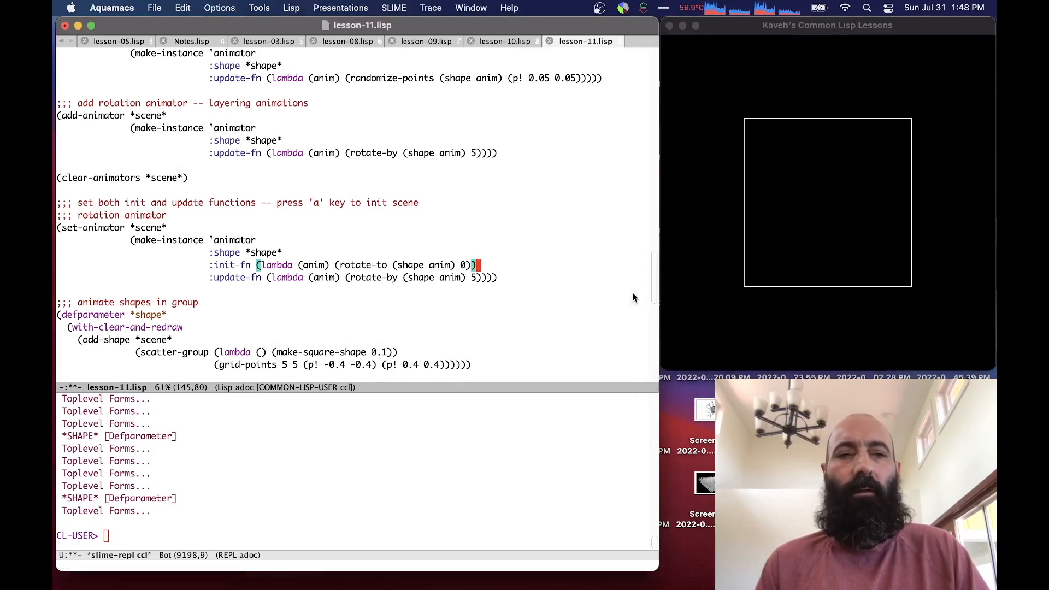
# Step: Scroll through the set-animator form with do-hierarchy init-fn and update-fn
pyautogui.scroll(-3)
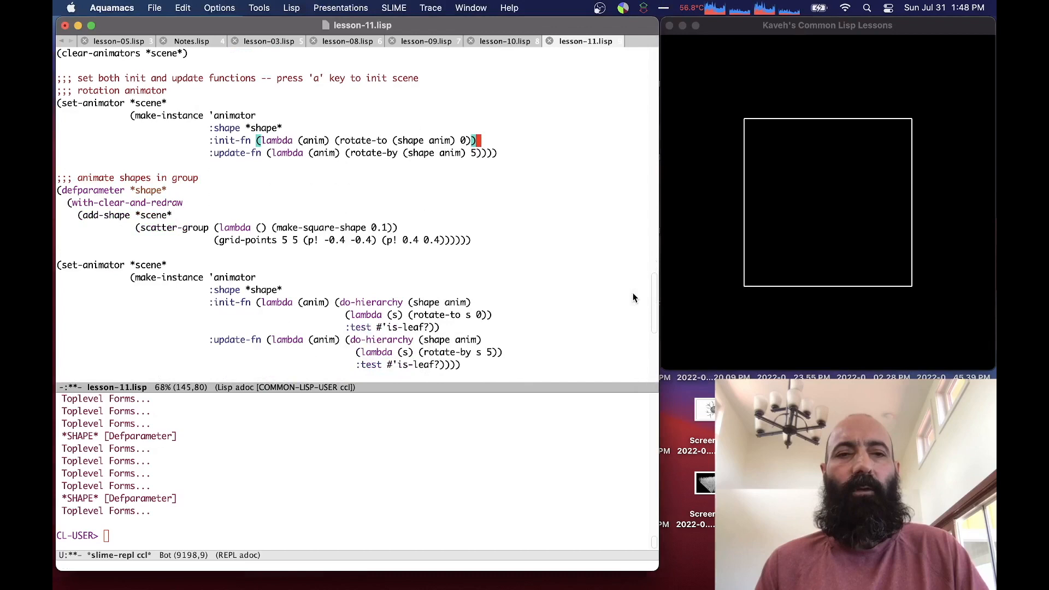
pyautogui.moveTo(570, 248)
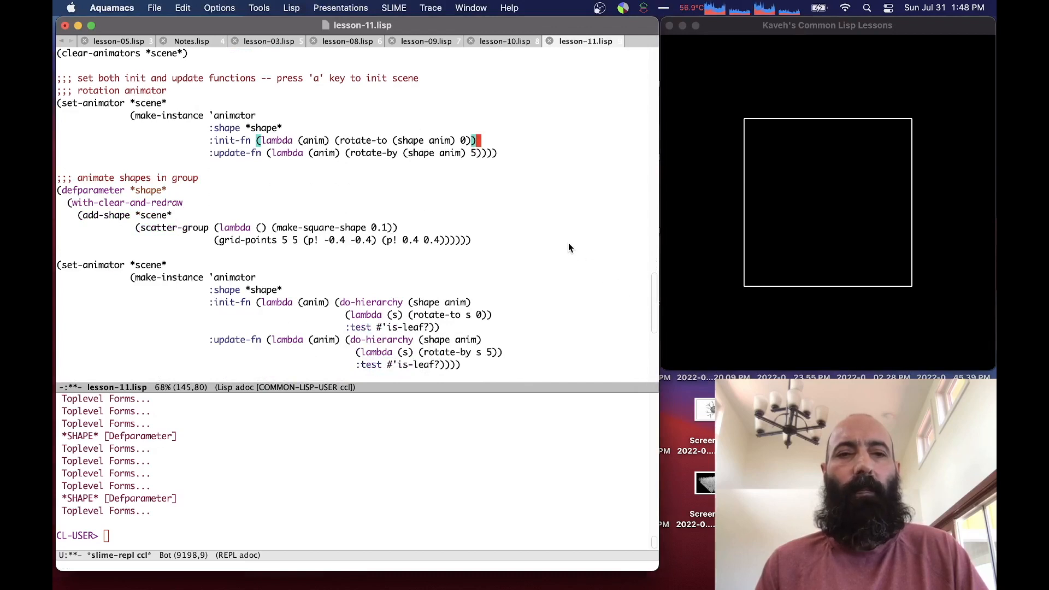
pyautogui.moveTo(535, 234)
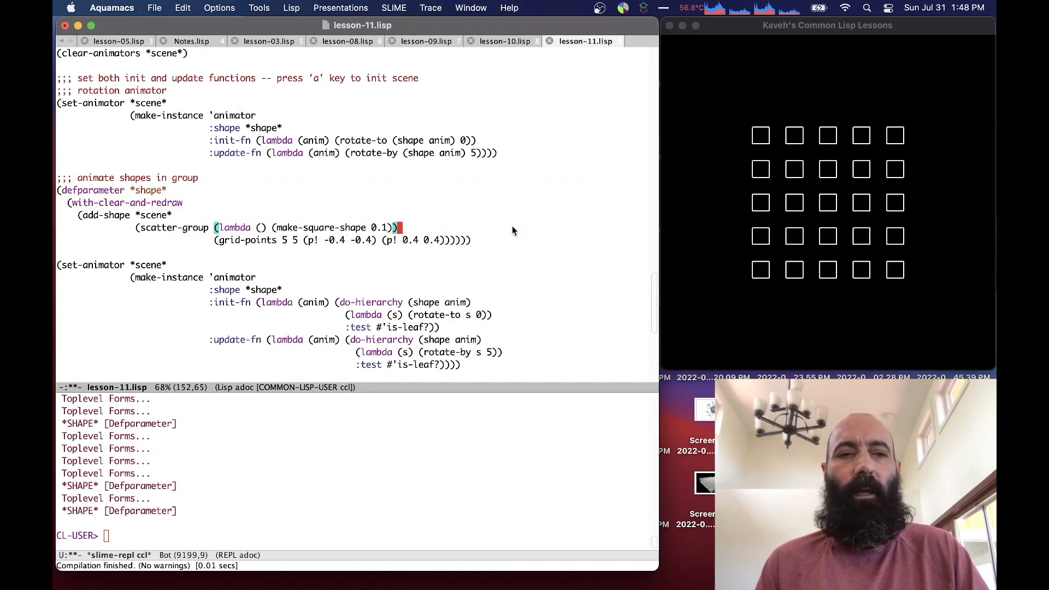
pyautogui.scroll(-3)
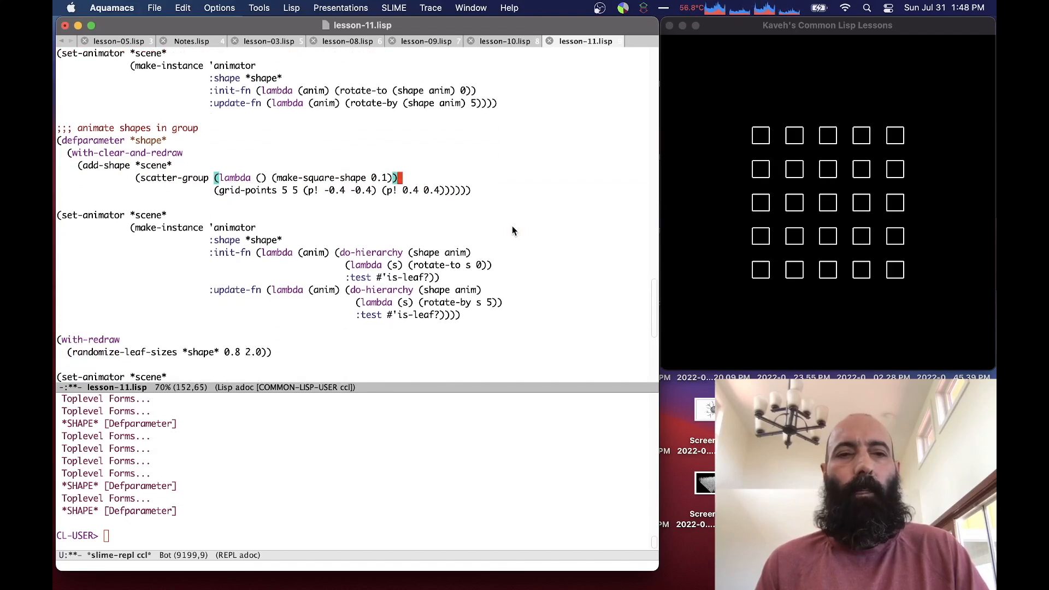
pyautogui.moveTo(286, 231)
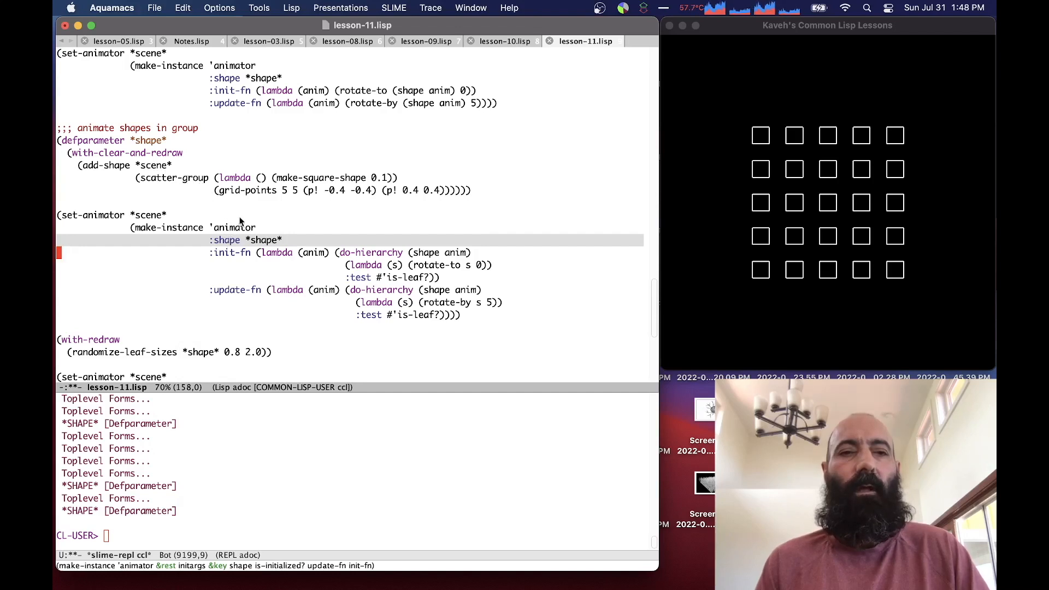
pyautogui.moveTo(264, 231)
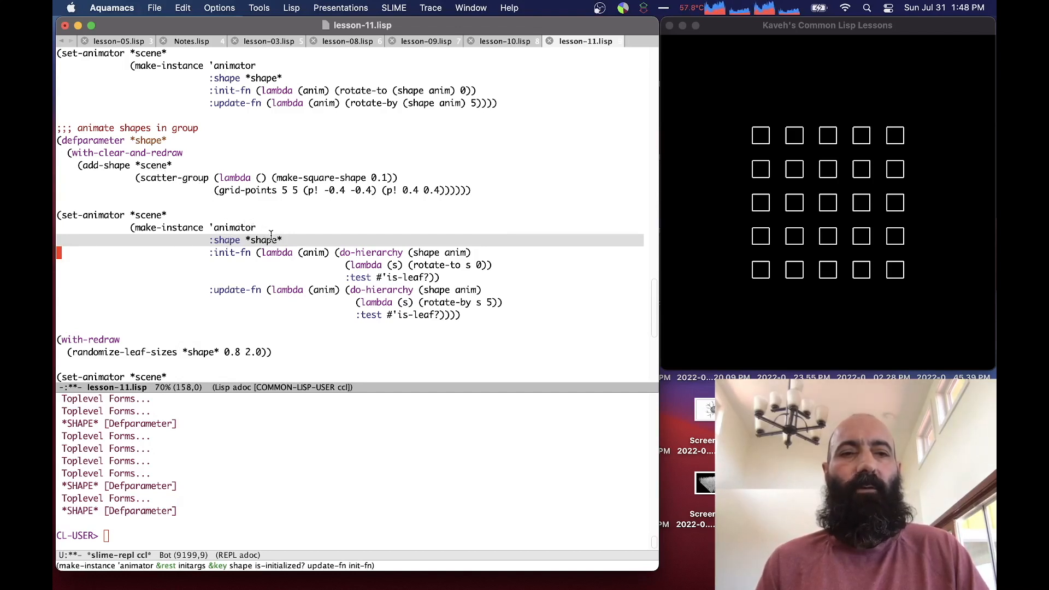
pyautogui.moveTo(271, 240)
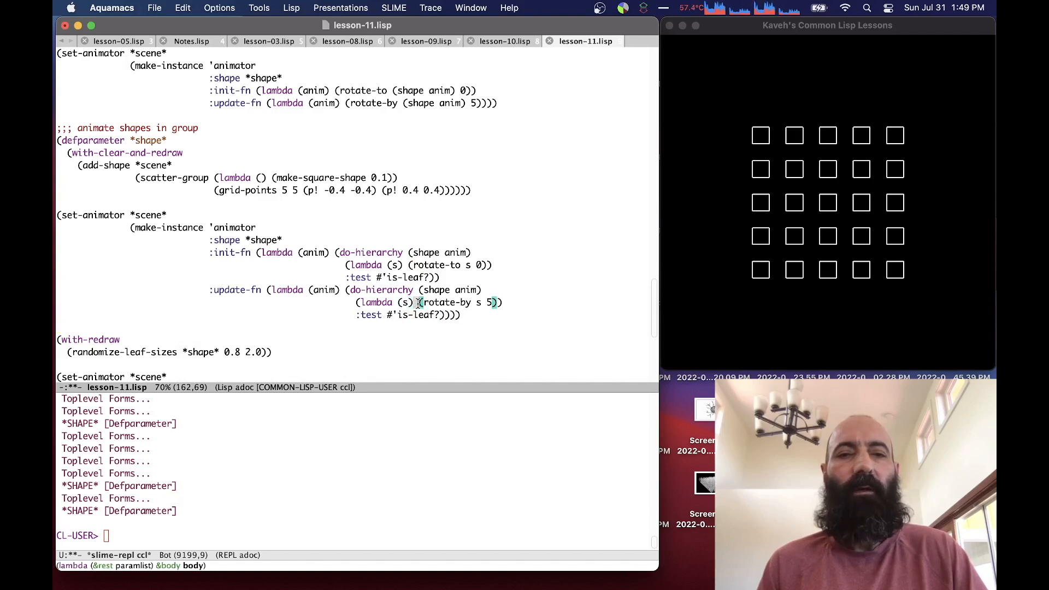
pyautogui.moveTo(466, 319)
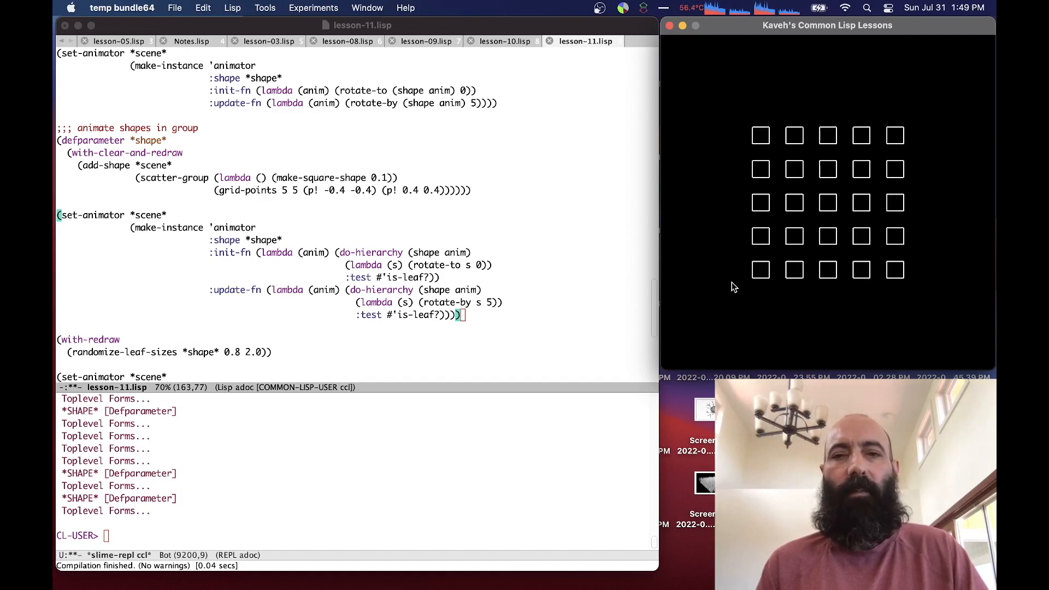
pyautogui.moveTo(730, 288)
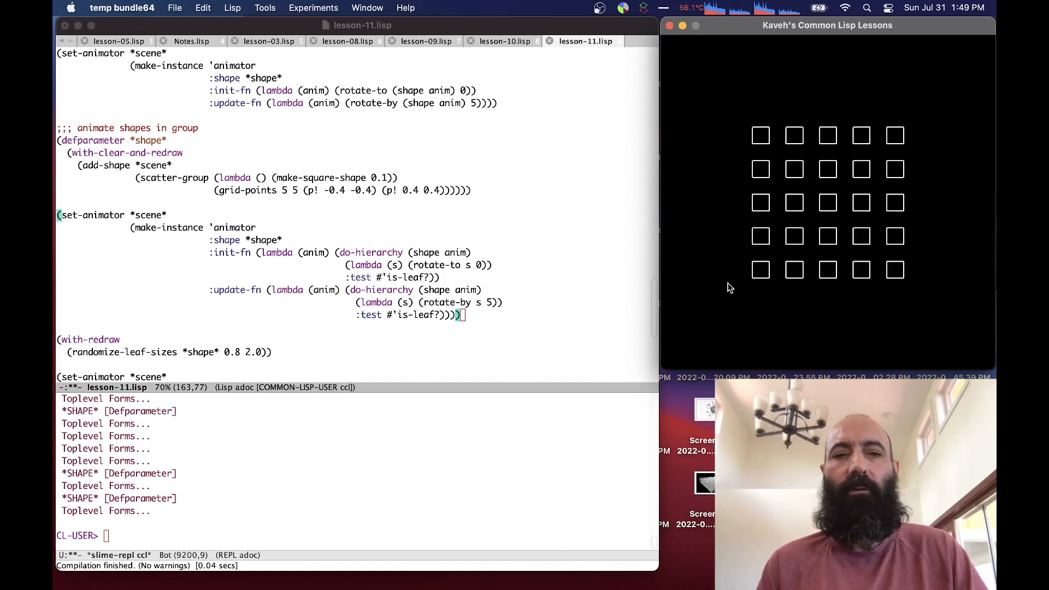
pyautogui.moveTo(551, 269)
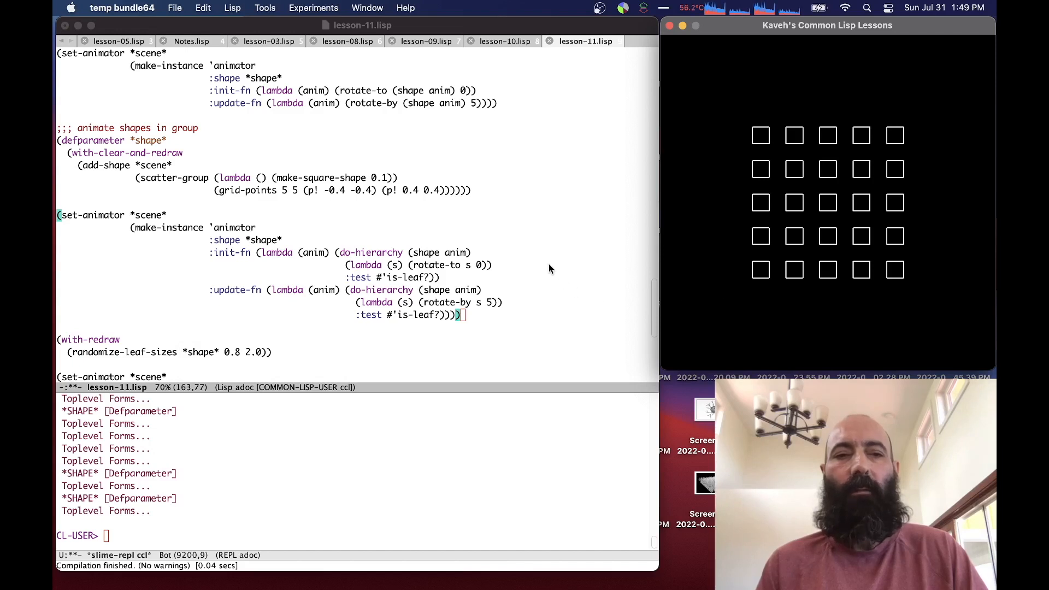
# Step: Scroll down to the with-redraw randomize-leaf-sizes form
pyautogui.scroll(-3)
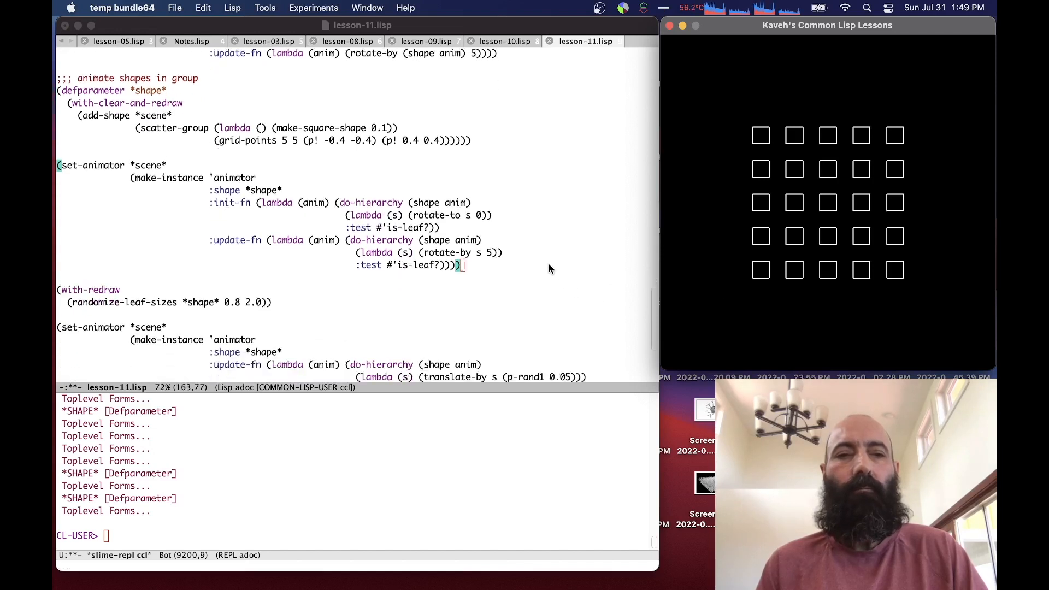
pyautogui.scroll(-3)
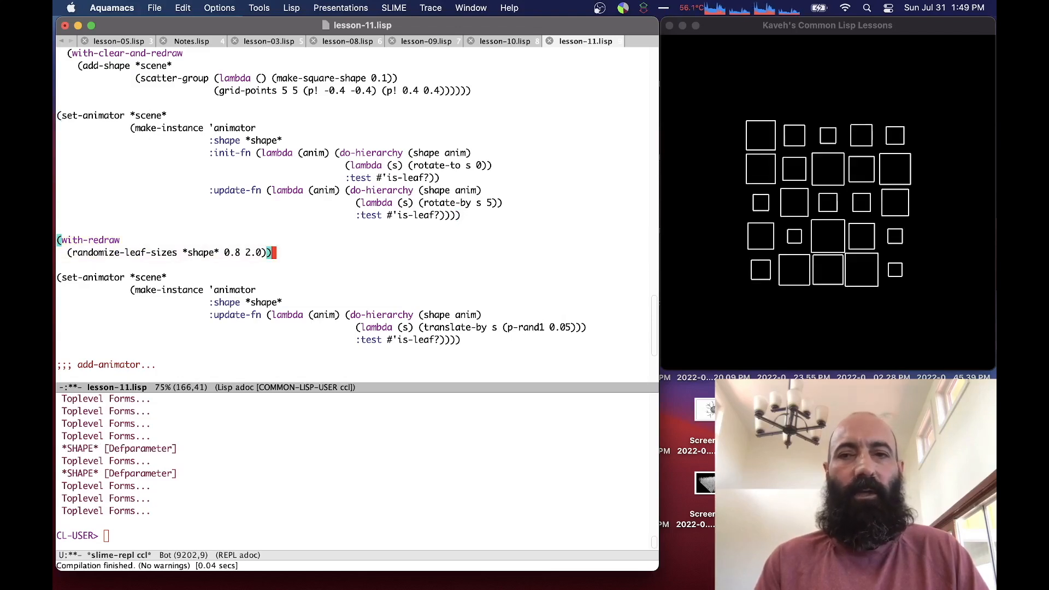
pyautogui.moveTo(710, 274)
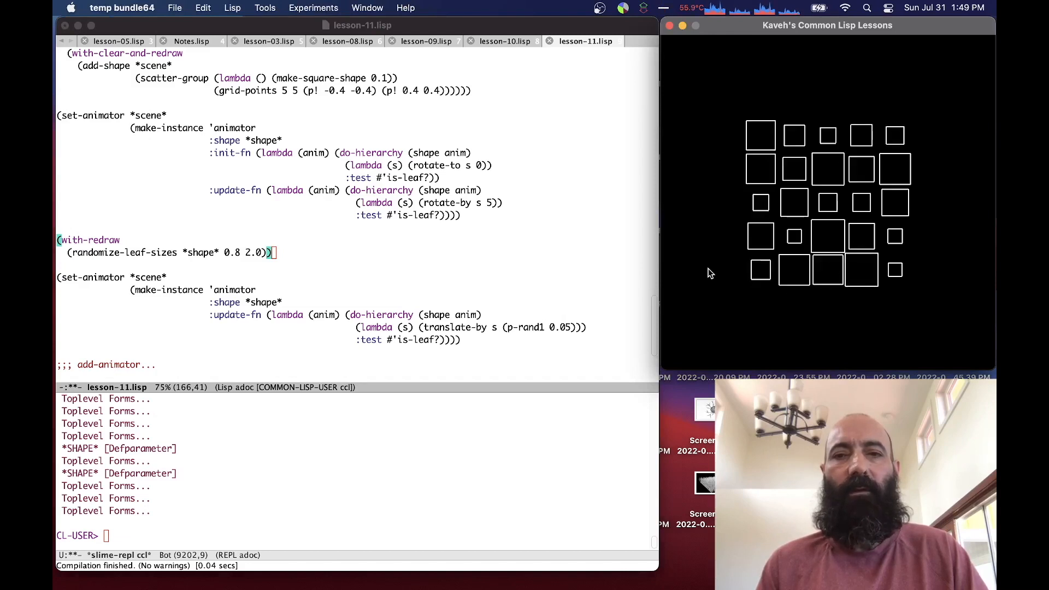
pyautogui.moveTo(586, 284)
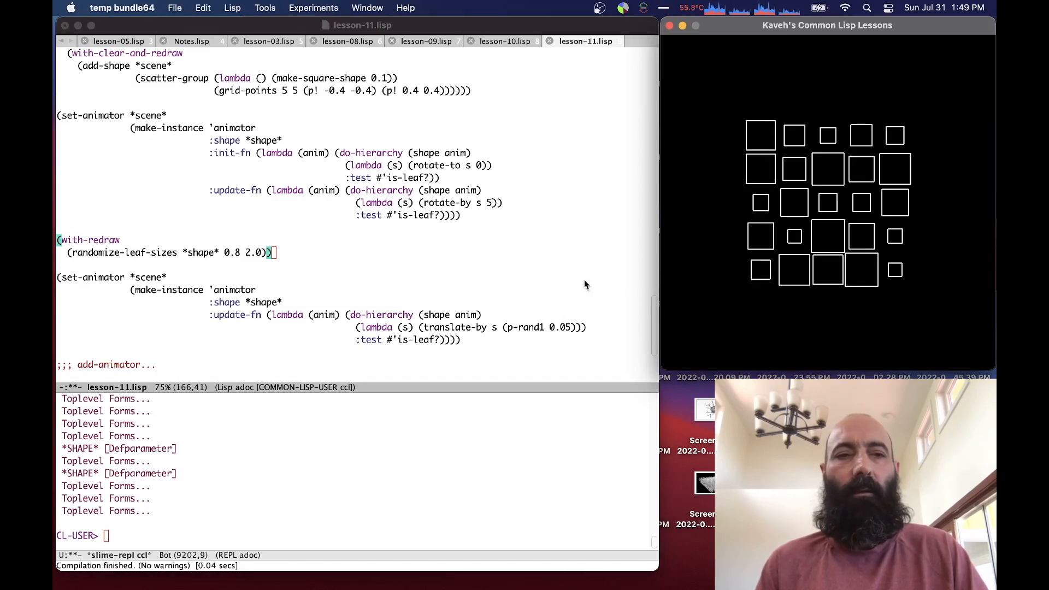
pyautogui.moveTo(569, 295)
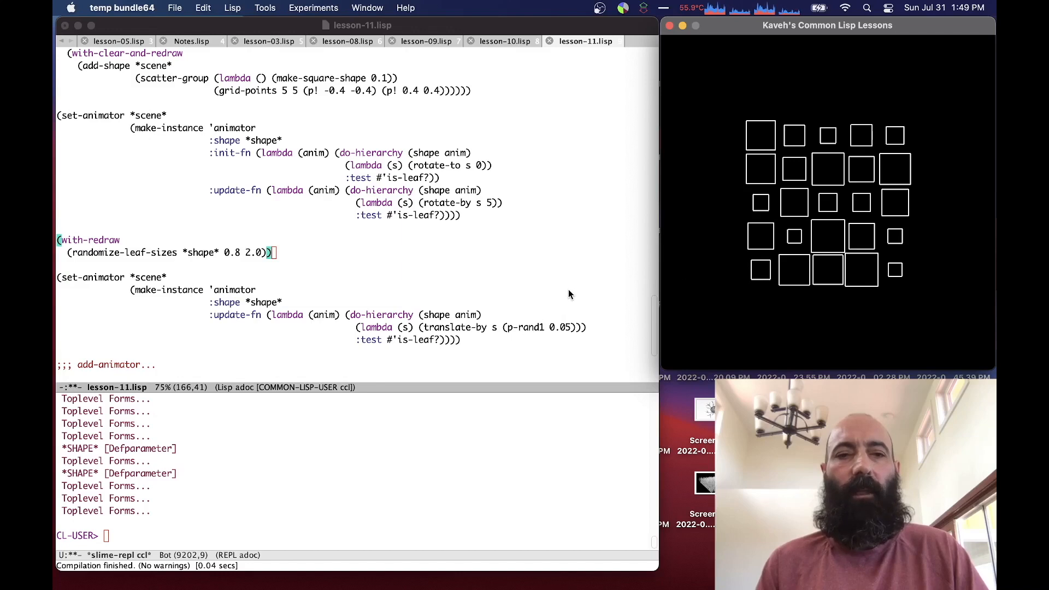
pyautogui.moveTo(557, 307)
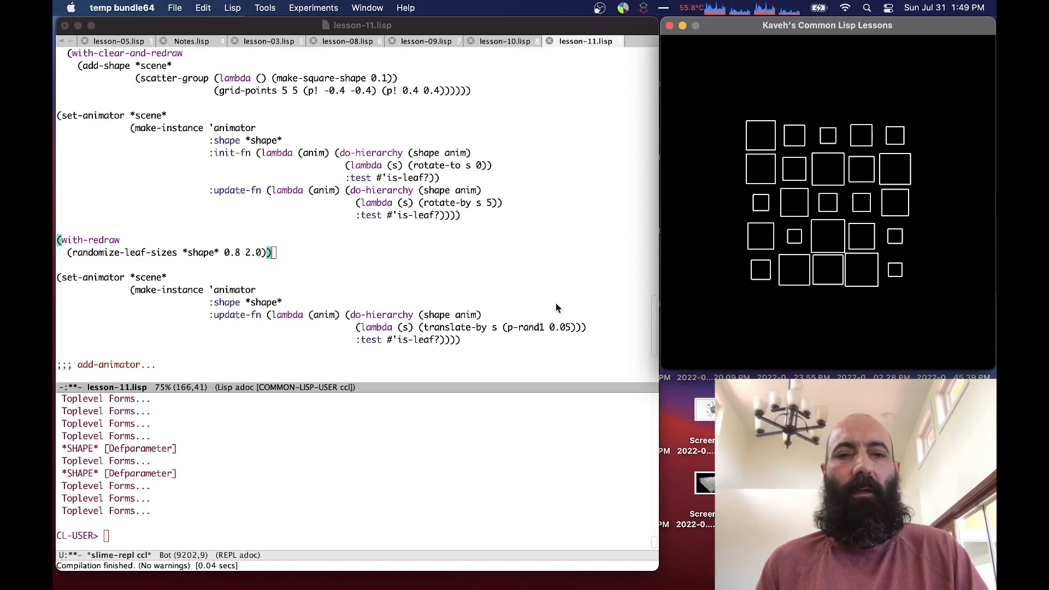
pyautogui.moveTo(491, 331)
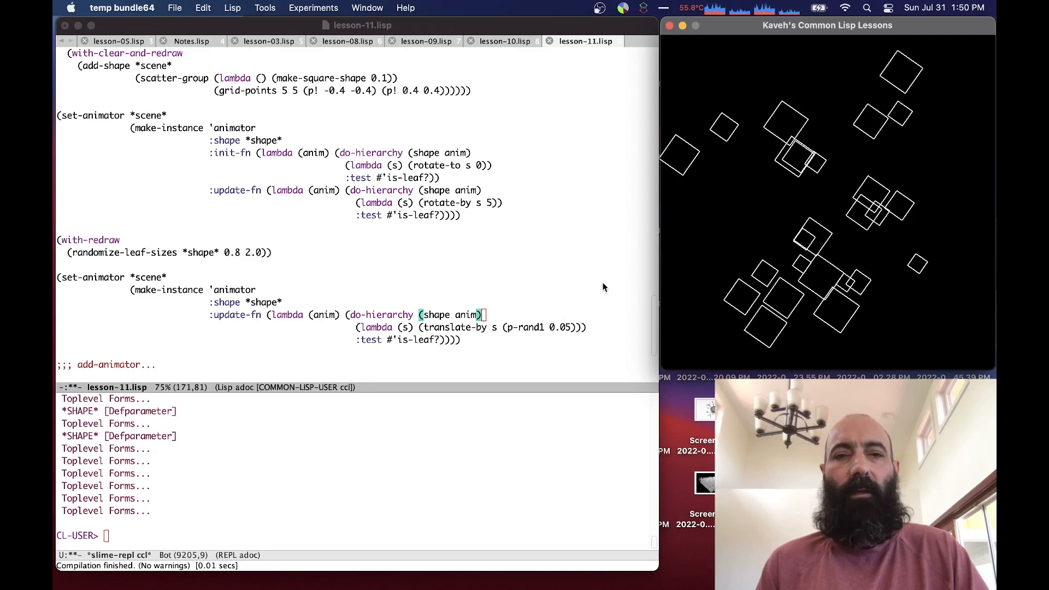
pyautogui.moveTo(354, 214)
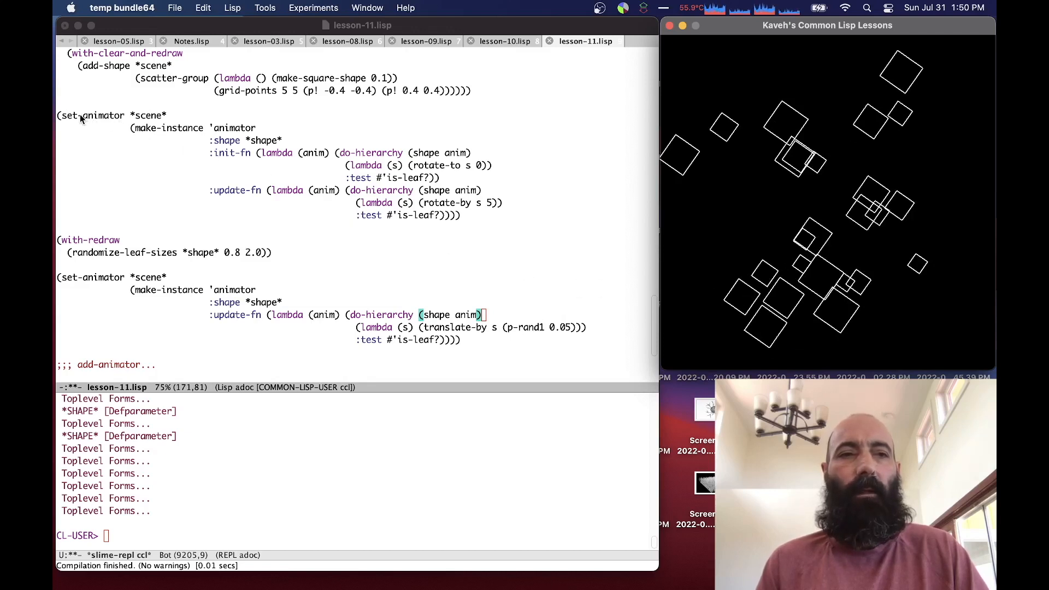
# Step: Rename set-animator to add-animator in the rotation form, then move to the translate animator form
pyautogui.click(80, 115)
pyautogui.write('add')
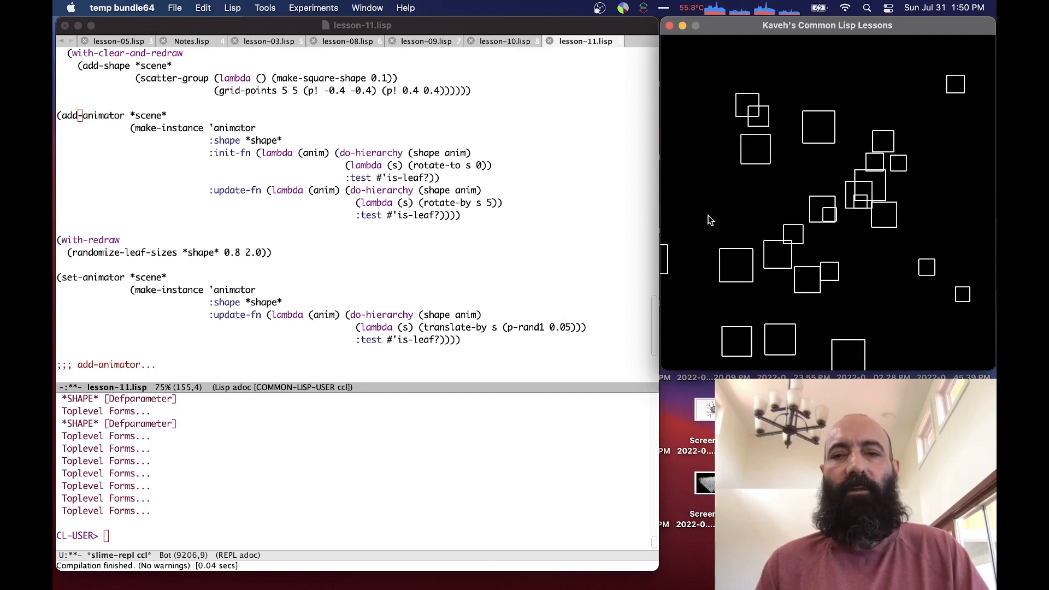
pyautogui.moveTo(609, 279)
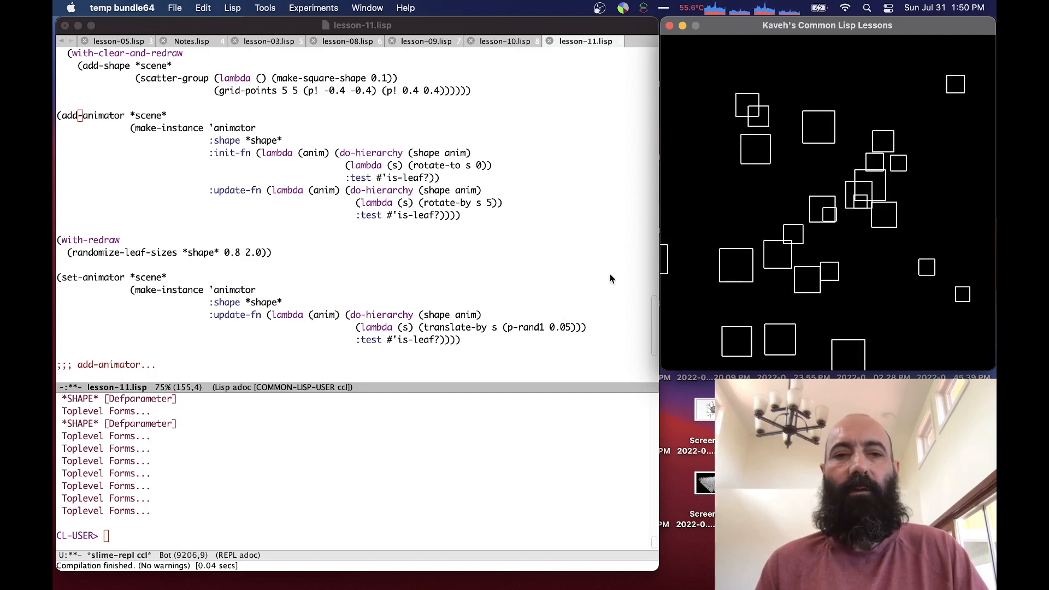
pyautogui.moveTo(535, 326)
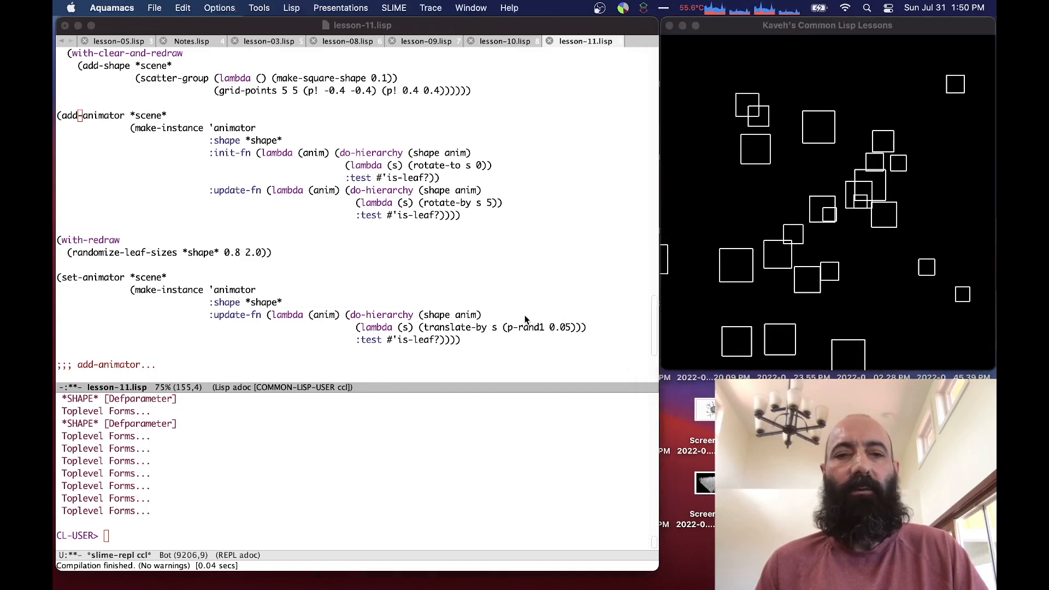
pyautogui.click(481, 315)
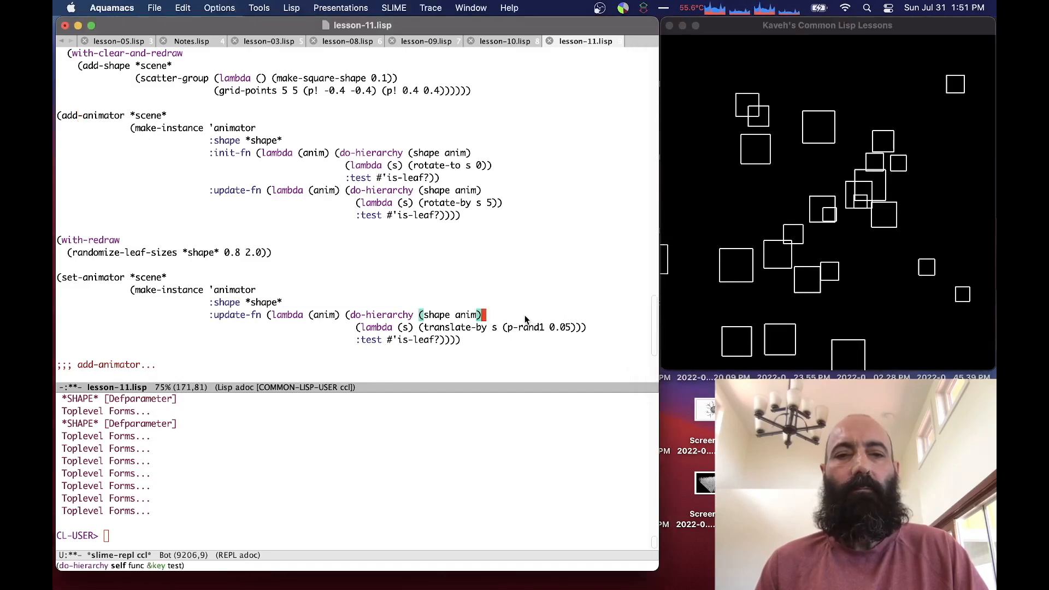
pyautogui.scroll(-3)
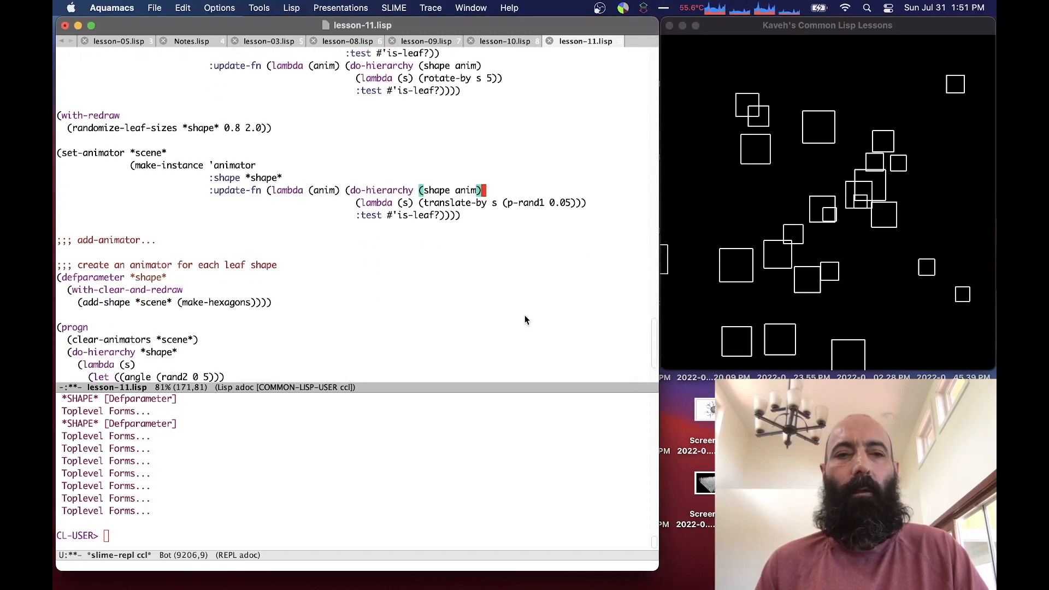
pyautogui.moveTo(528, 276)
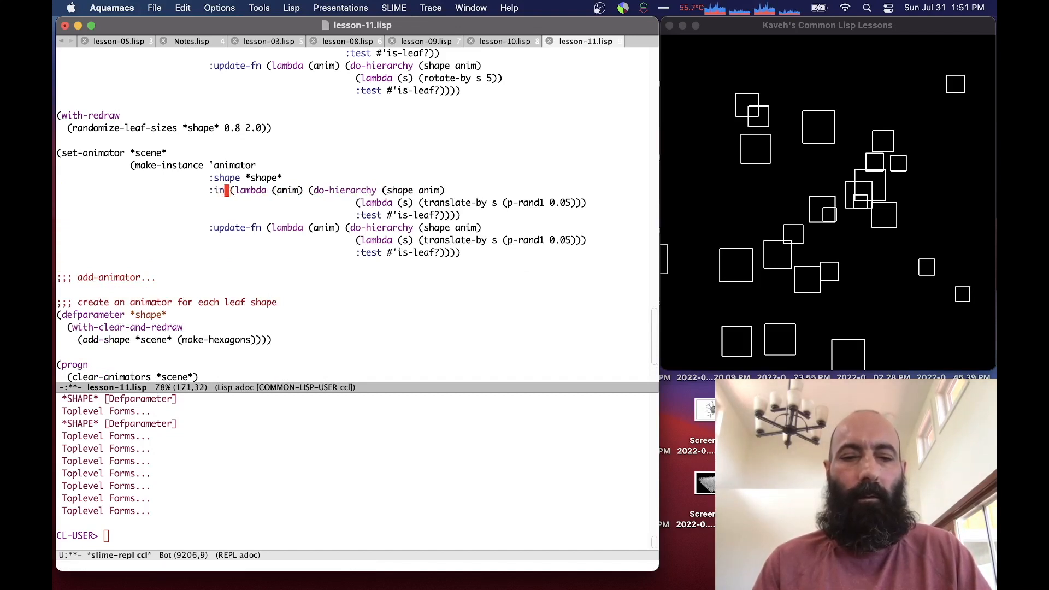
# Step: Give the init-fn a translate-to argument of (p! 0 0) and compile the form
pyautogui.write('it-fn')
pyautogui.click(471, 202)
pyautogui.write('to')
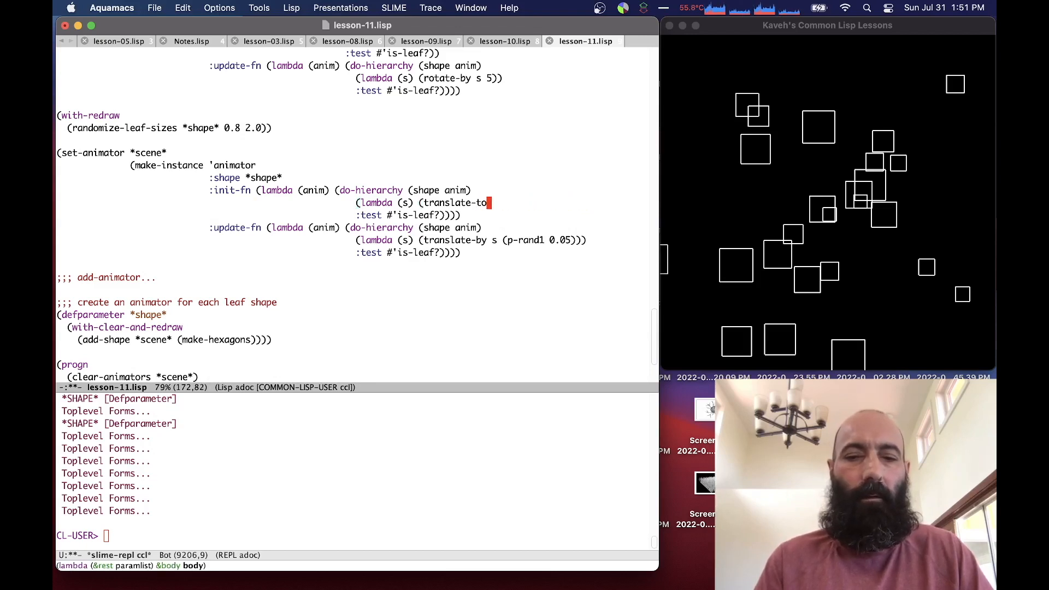
pyautogui.write('(p')
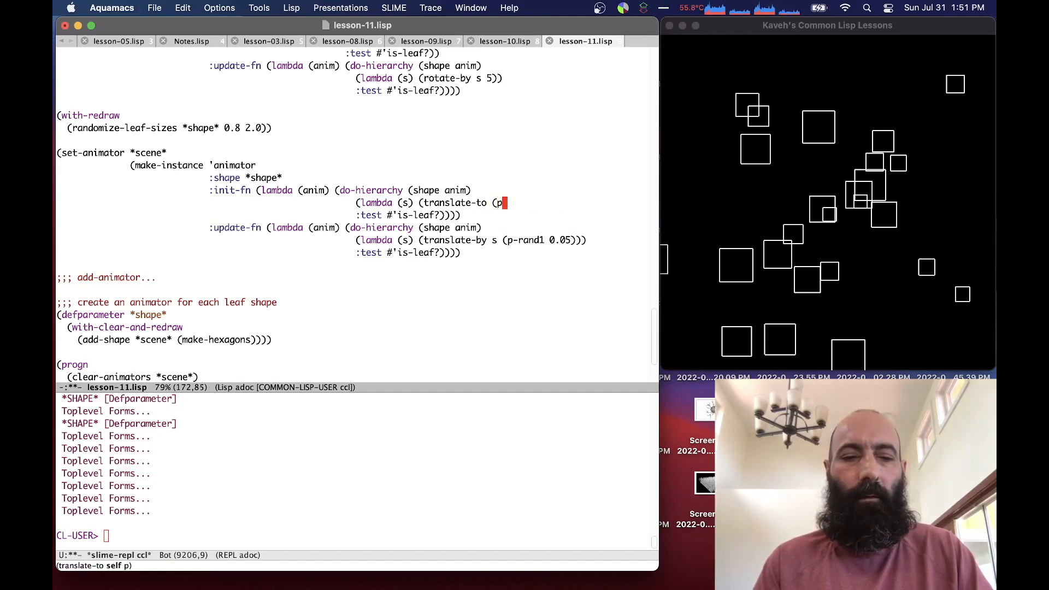
pyautogui.write('!')
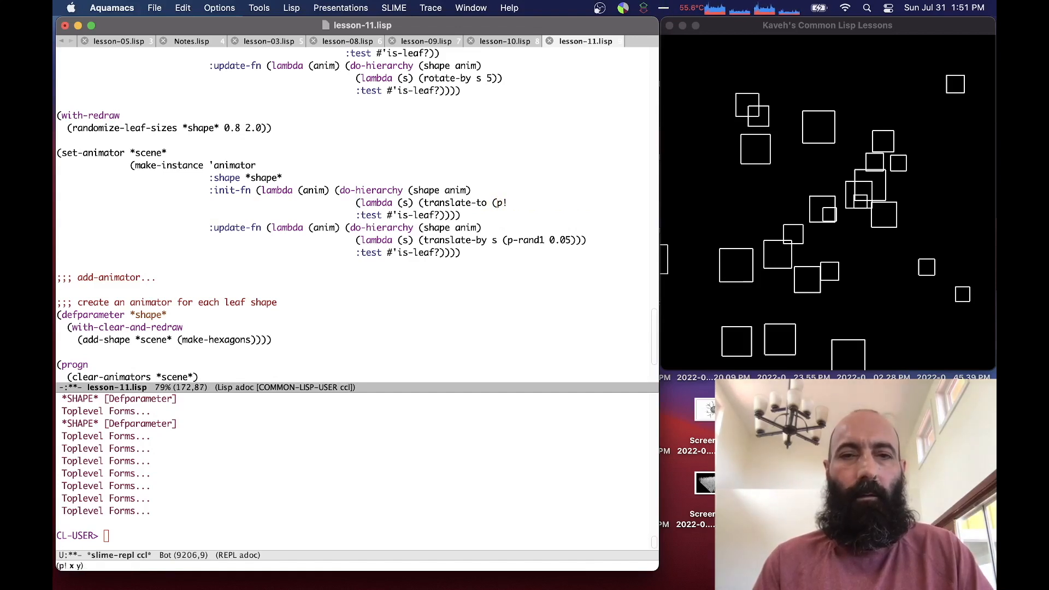
pyautogui.write('0 0)))')
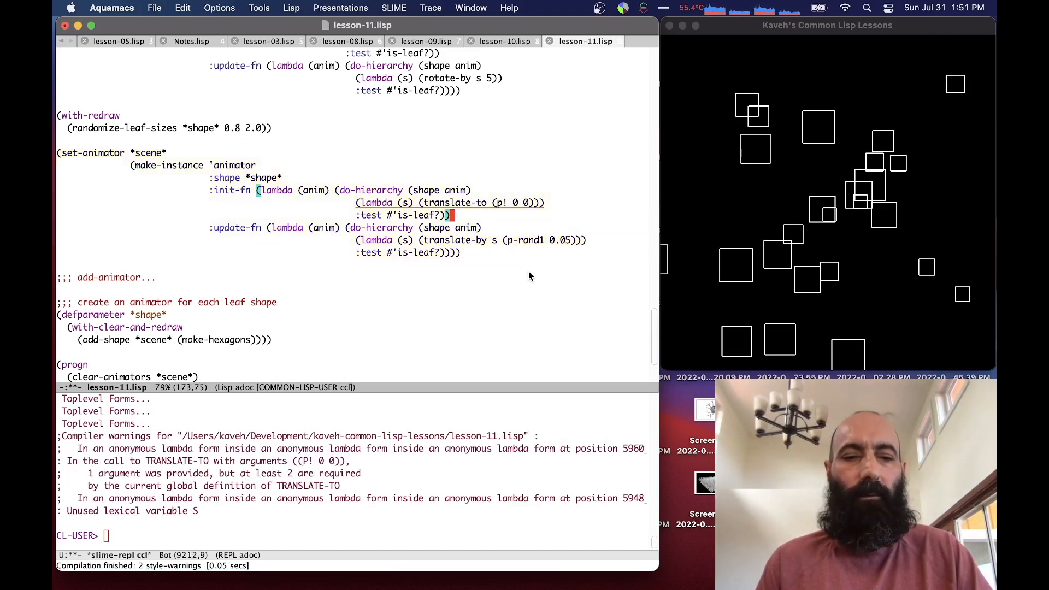
pyautogui.write('a')
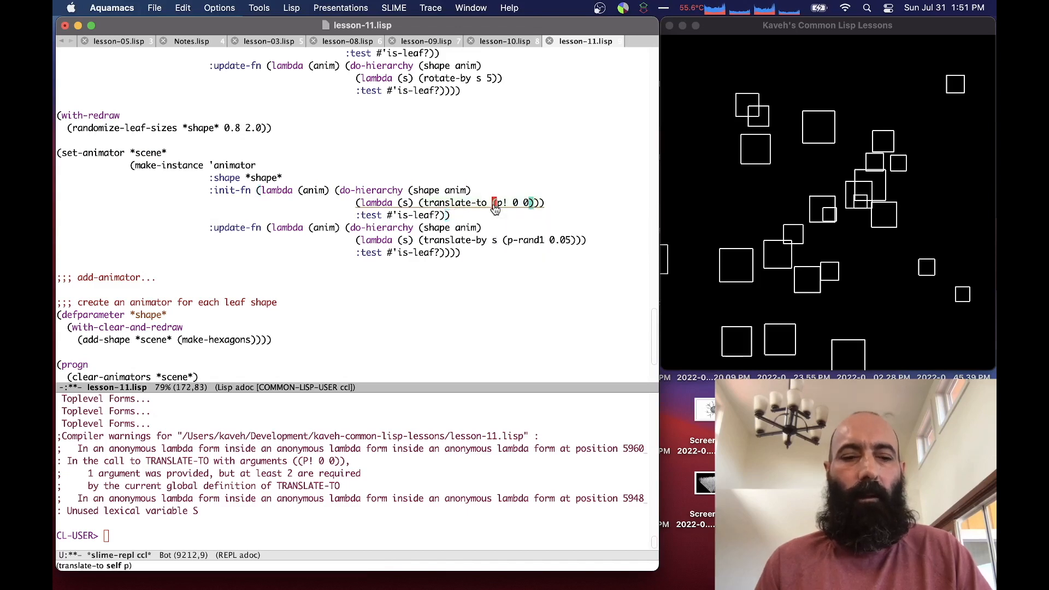
pyautogui.write('s')
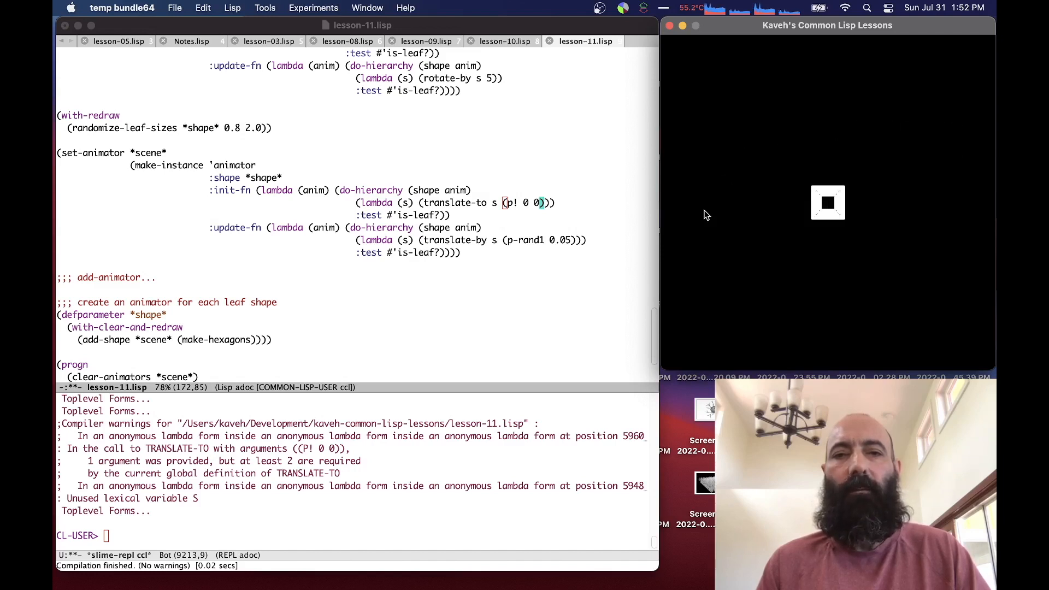
pyautogui.moveTo(535, 220)
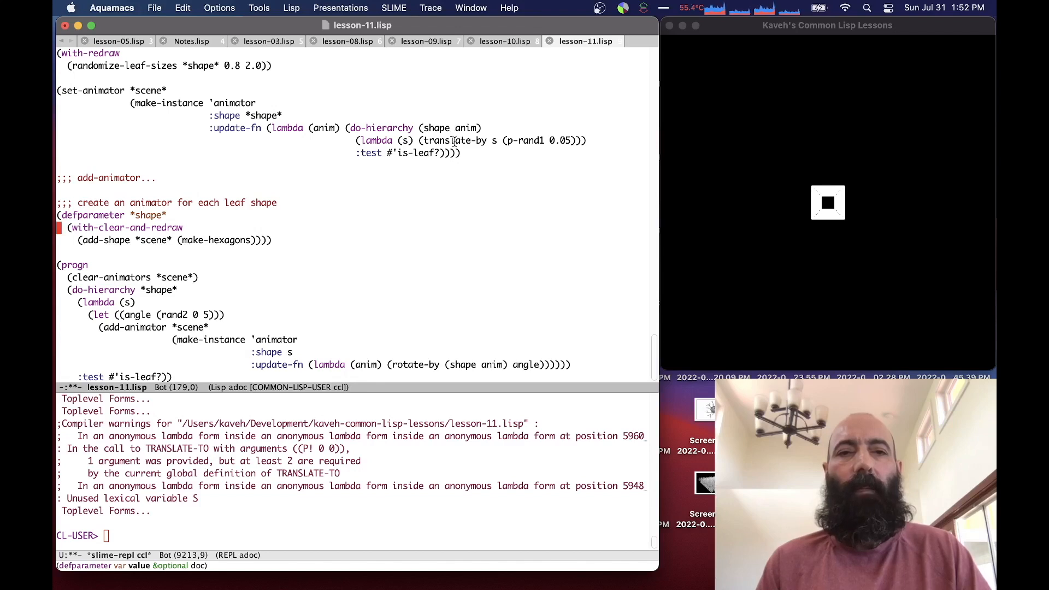
pyautogui.moveTo(444, 201)
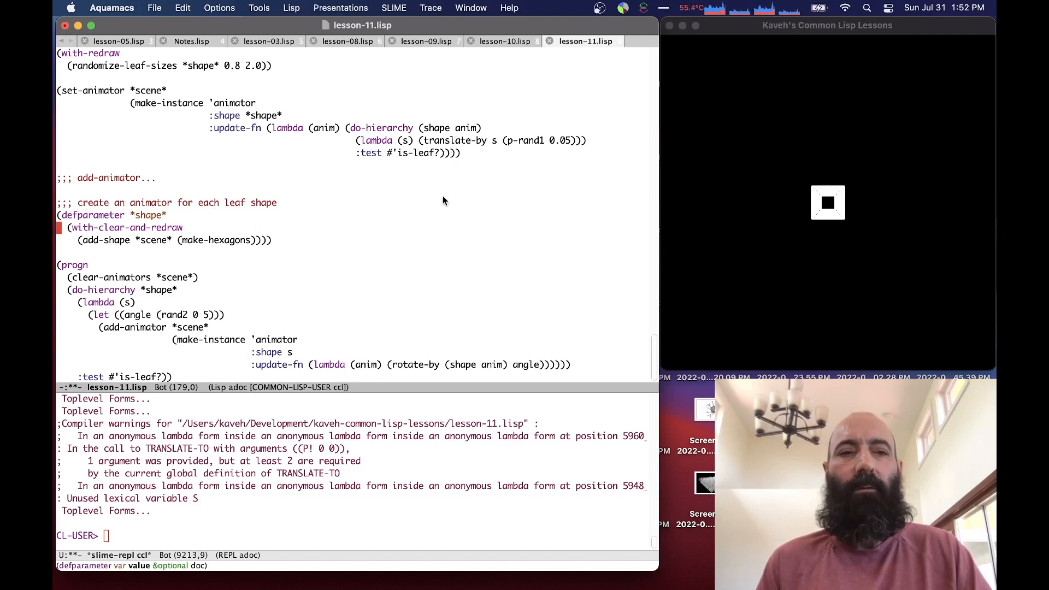
pyautogui.moveTo(439, 233)
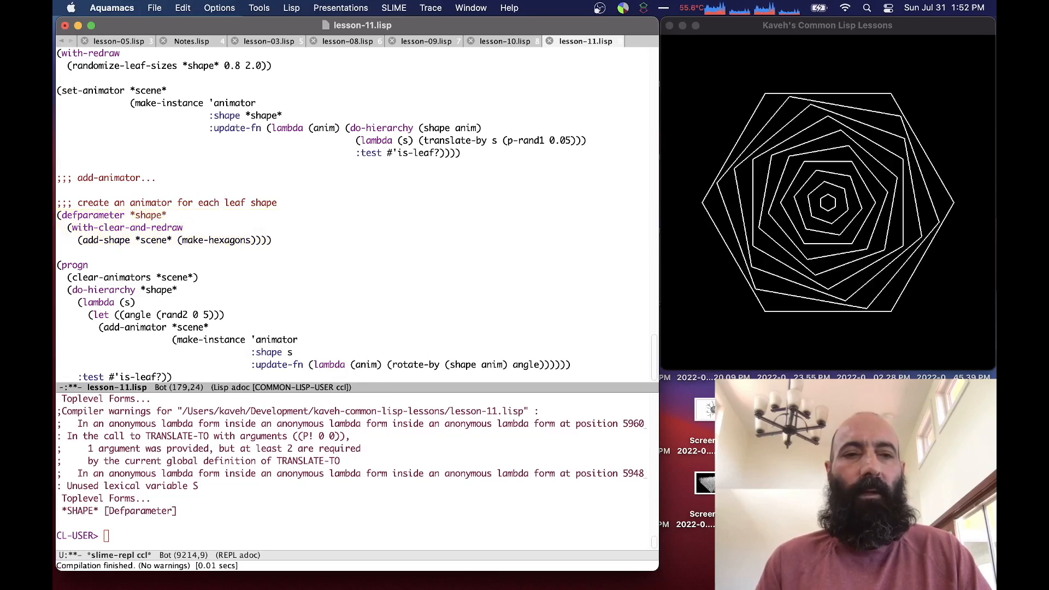
# Step: Scroll up to the defparameter *shape* form using make-hexagons
pyautogui.scroll(3)
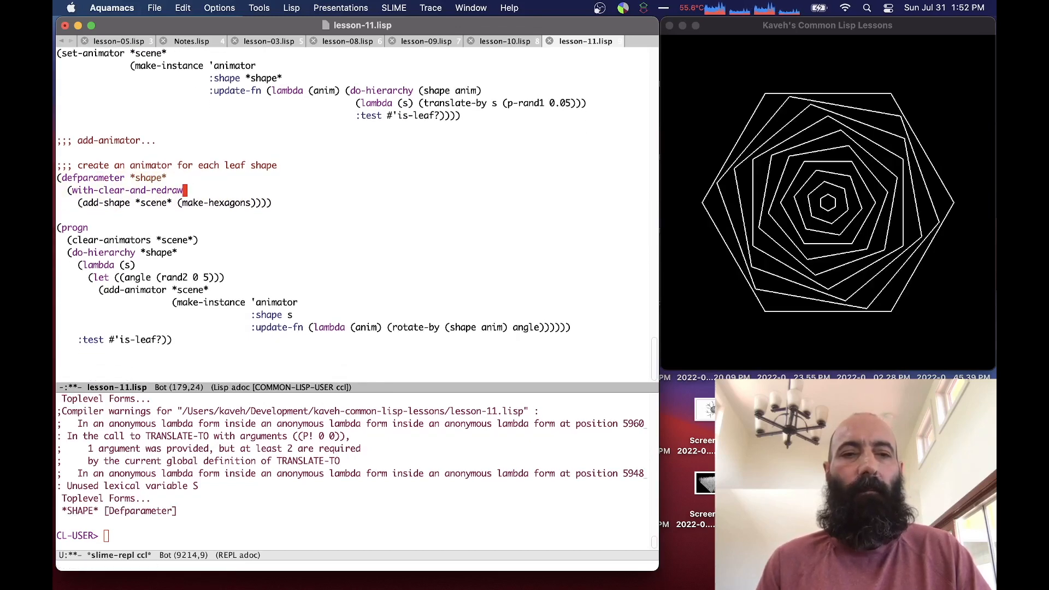
pyautogui.scroll(3)
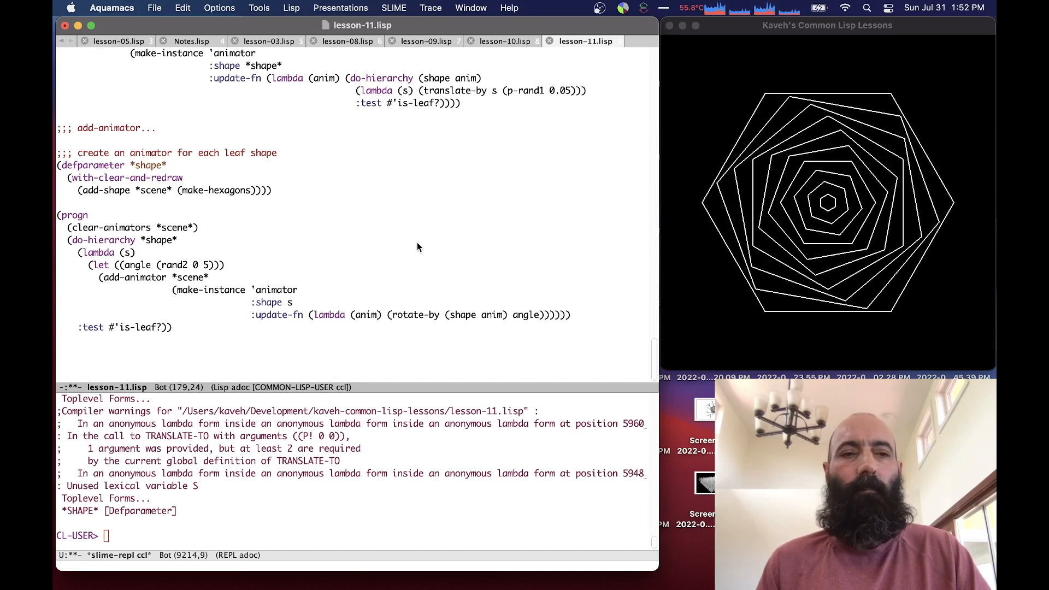
pyautogui.moveTo(403, 250)
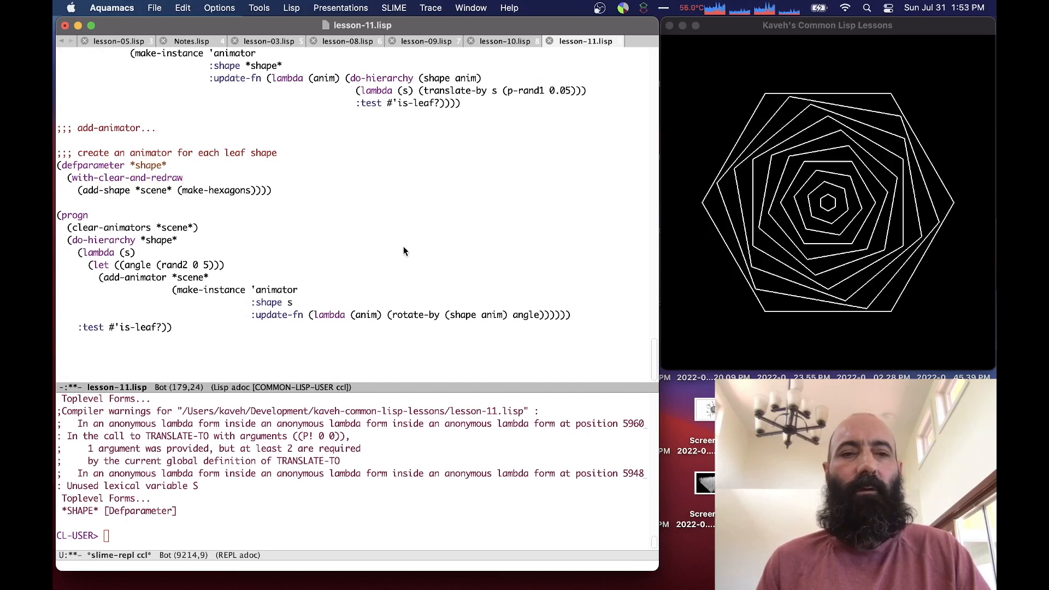
pyautogui.moveTo(378, 260)
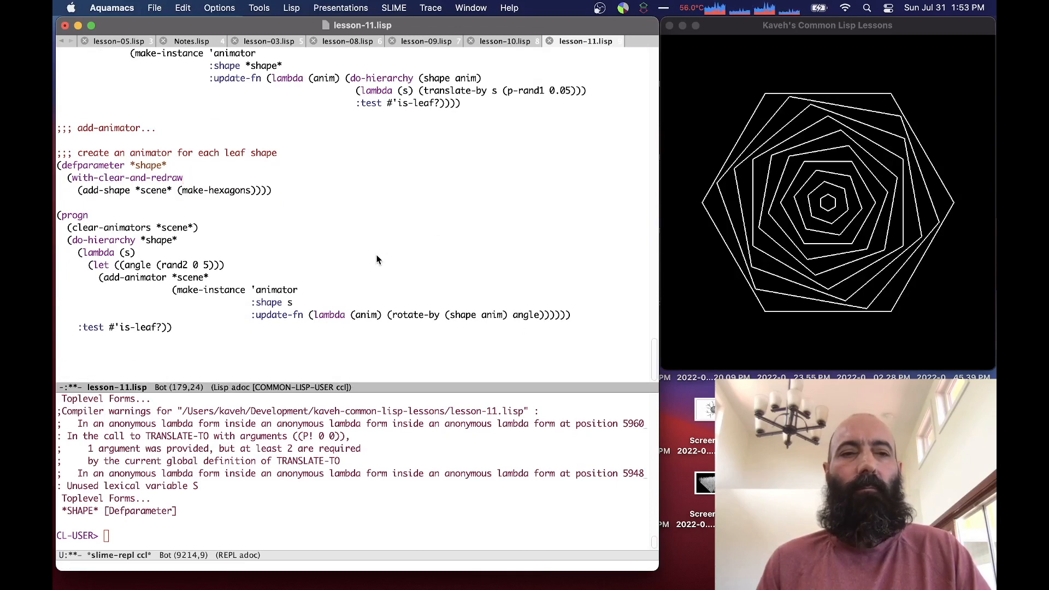
pyautogui.moveTo(363, 250)
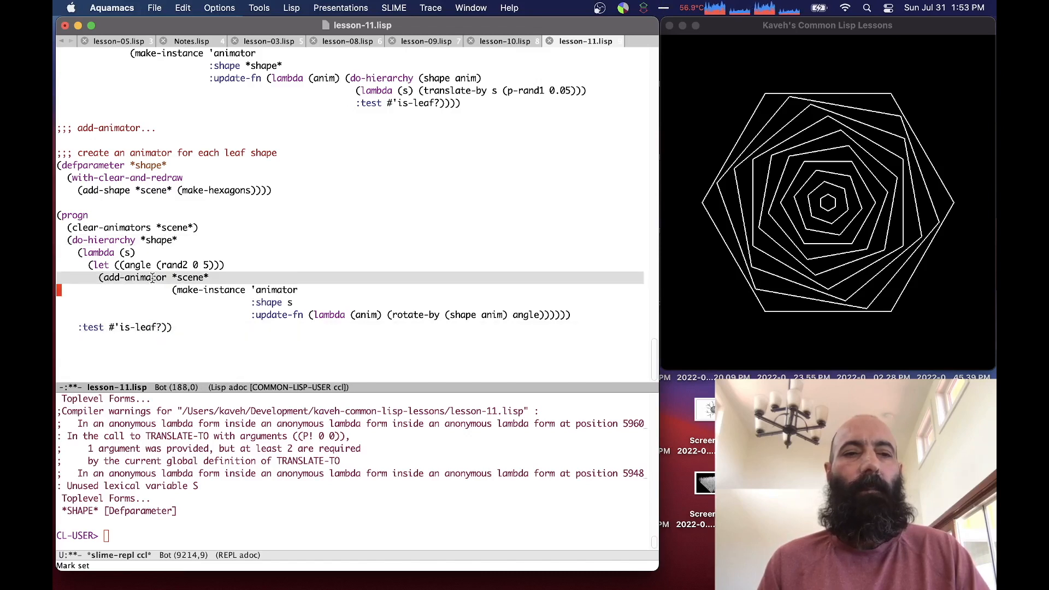
# Step: Place the cursor in the progn block at the rotate-by angle argument
pyautogui.press('Down')
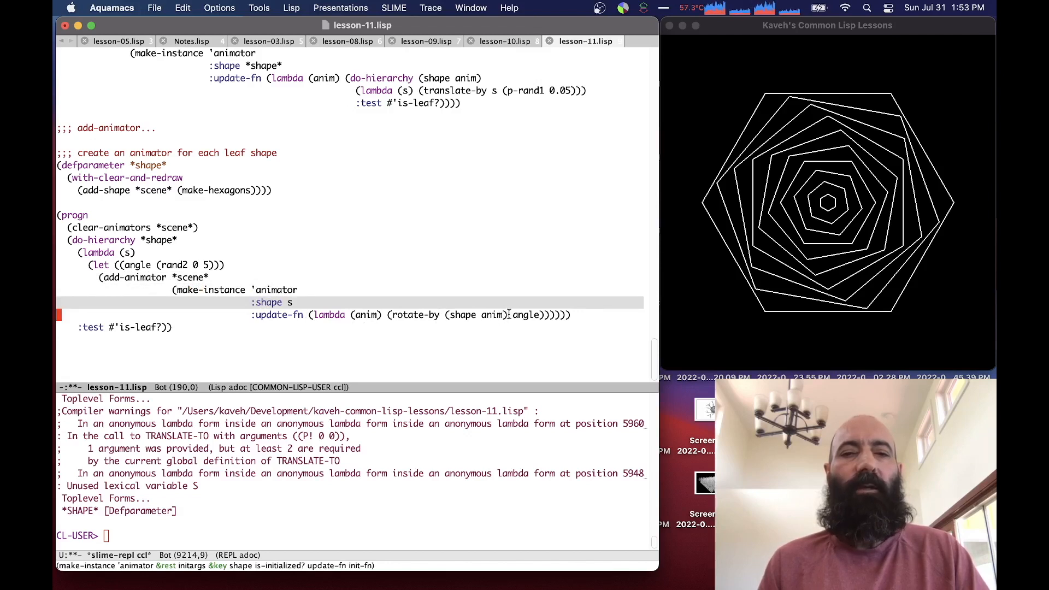
pyautogui.click(507, 315)
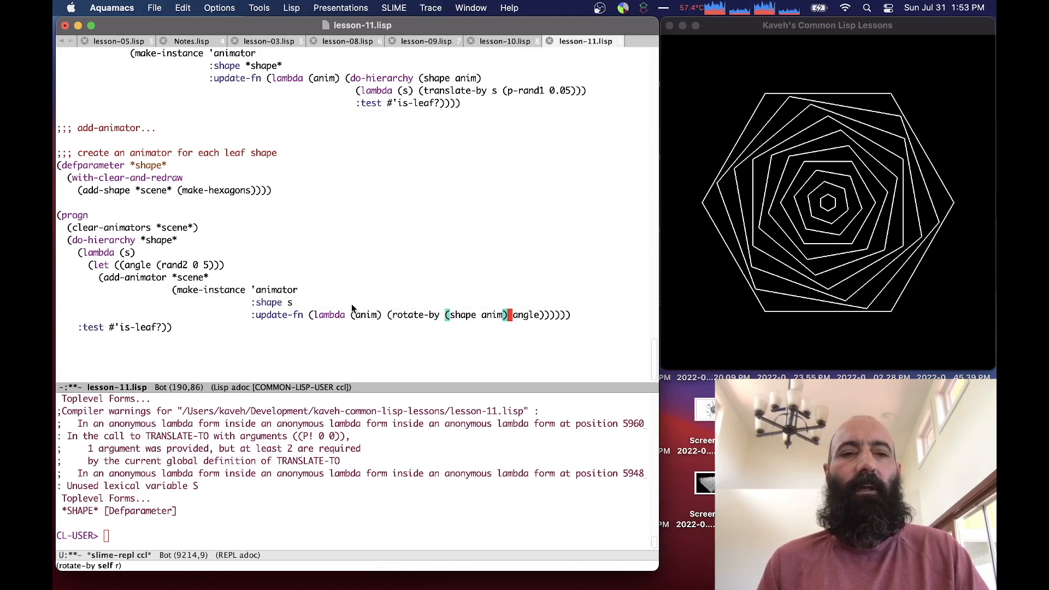
pyautogui.moveTo(253, 268)
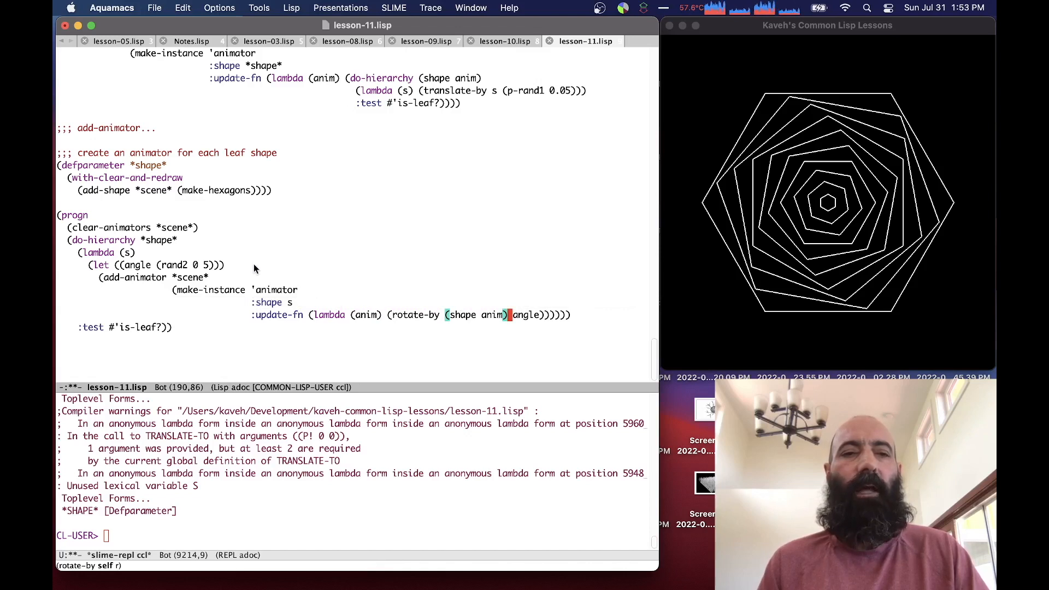
pyautogui.moveTo(245, 269)
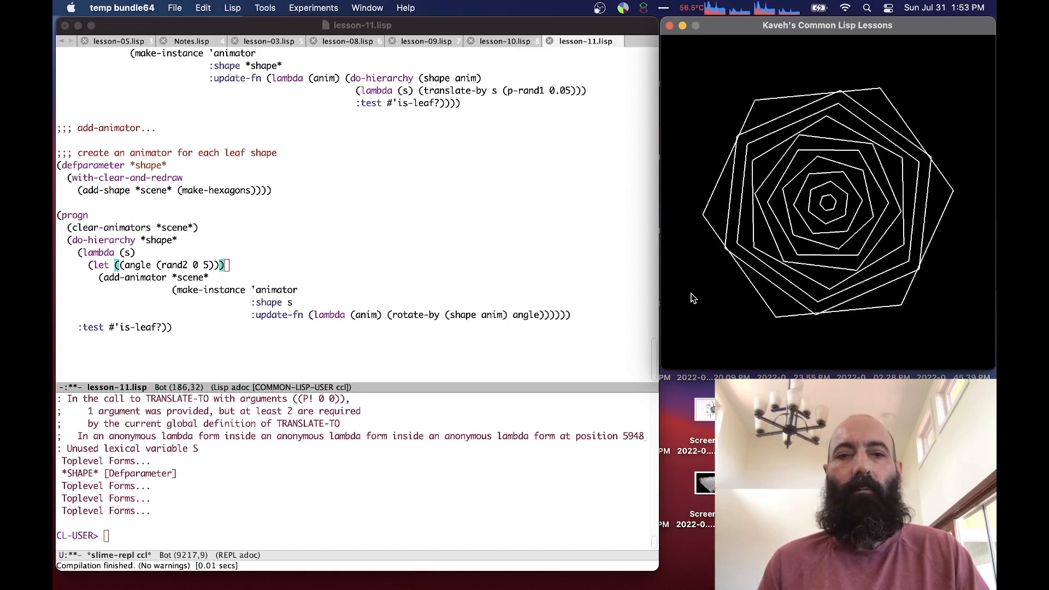
pyautogui.moveTo(596, 345)
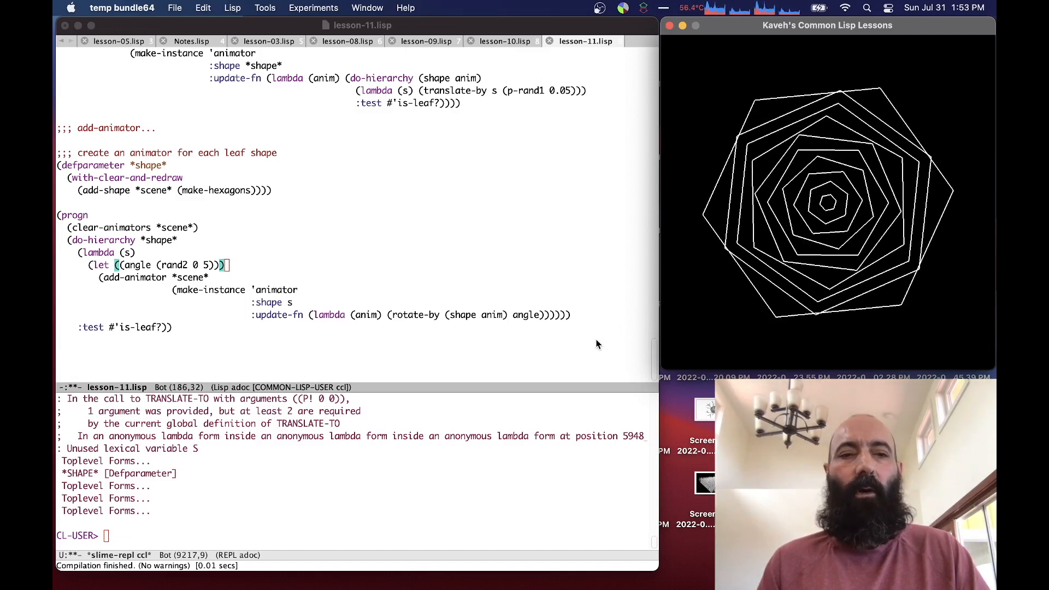
pyautogui.moveTo(591, 349)
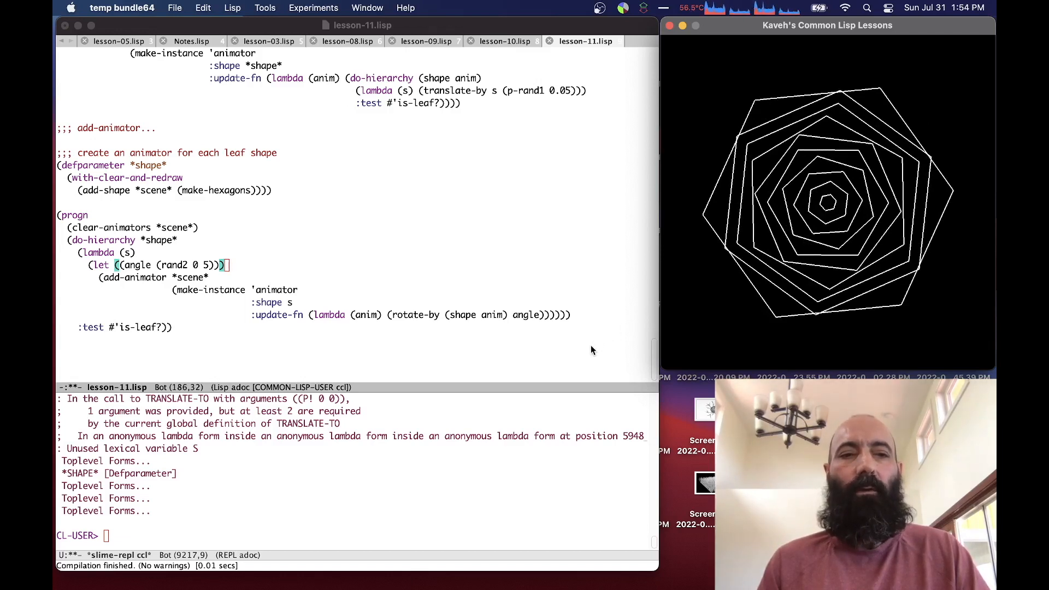